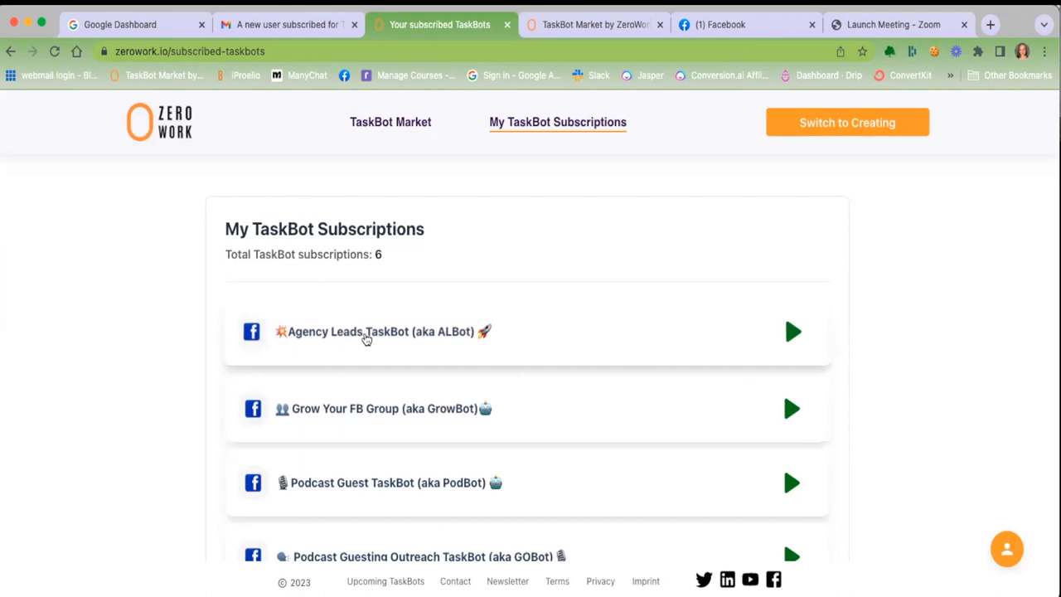
- Open the Grow Your FB Group TaskBot, review Instructions, then view the Enter cookies step
scroll(down, 3)
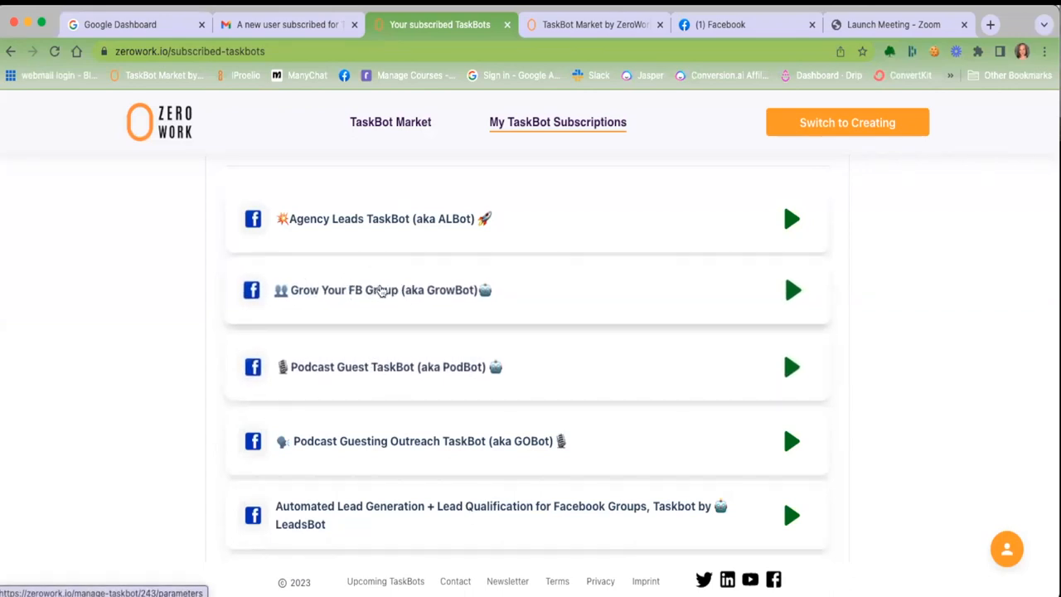
mouse_move(389, 290)
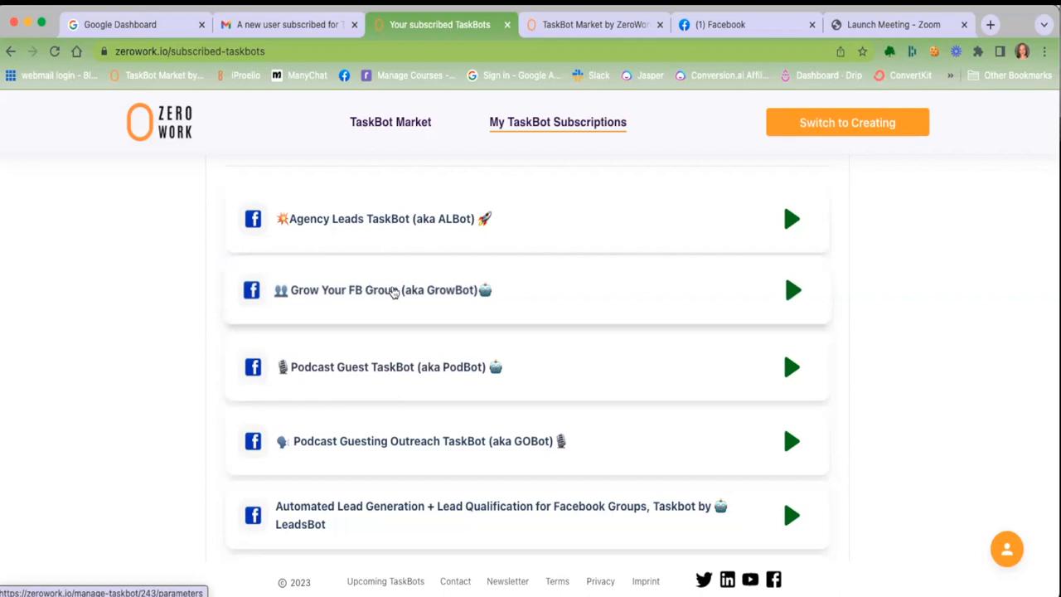
click(790, 290)
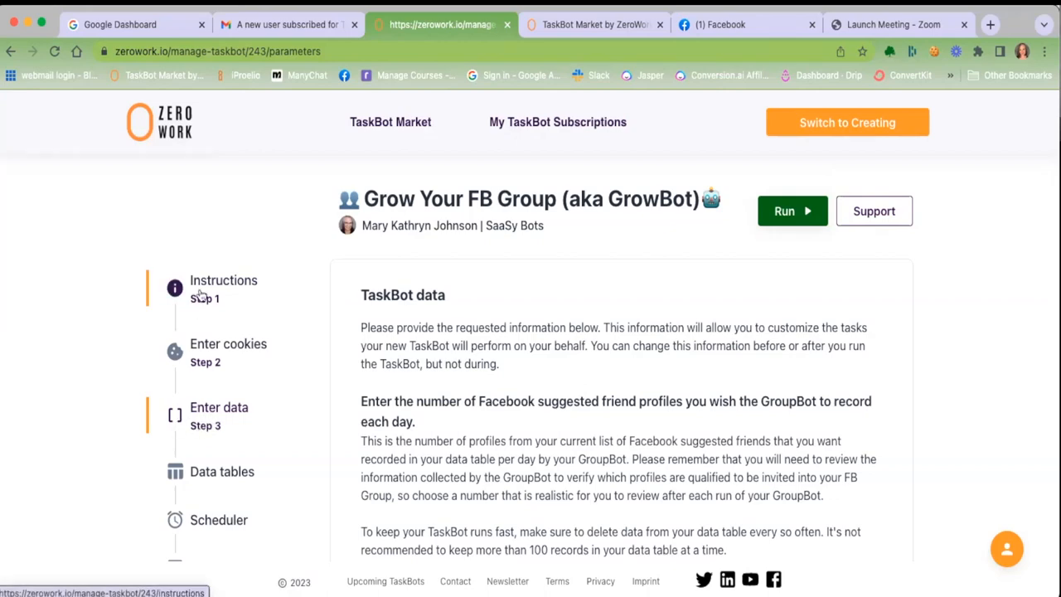
click(223, 280)
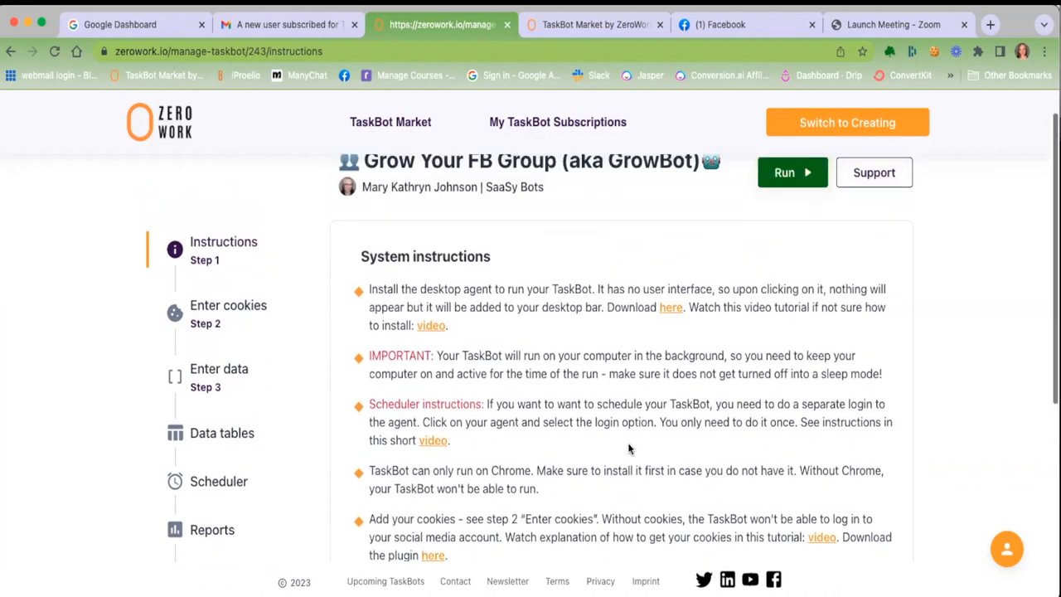
click(228, 312)
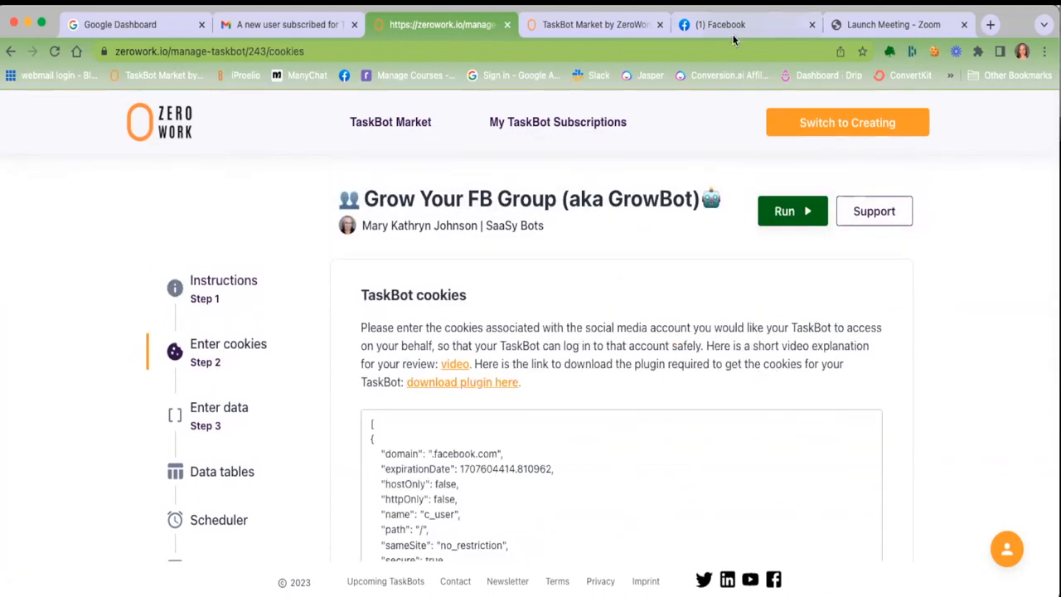
- On the Facebook tab, view the site's cookies in the cookie editor extension, then close it
click(721, 24)
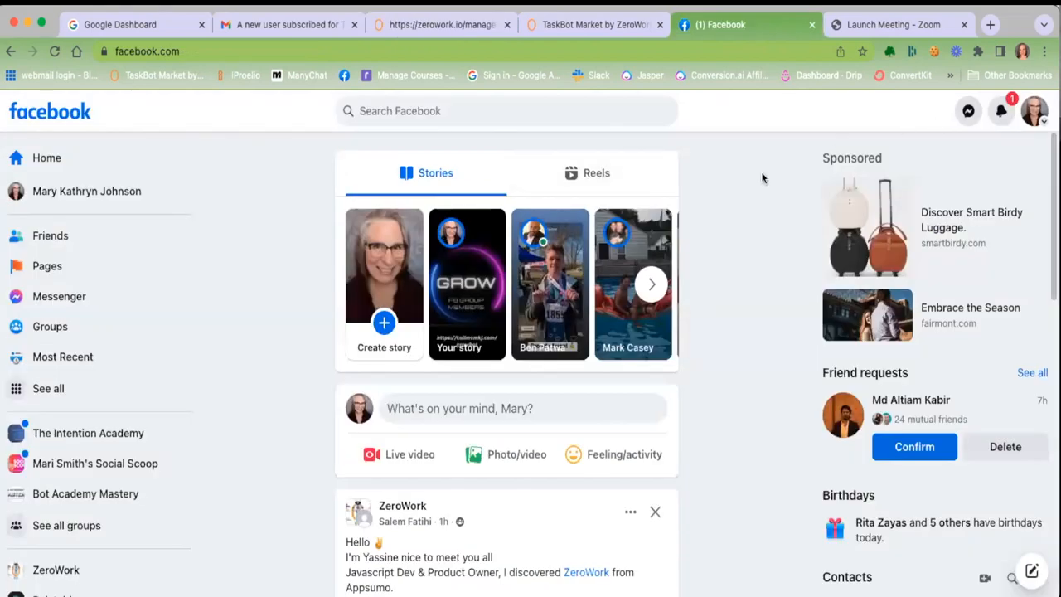
mouse_move(895, 95)
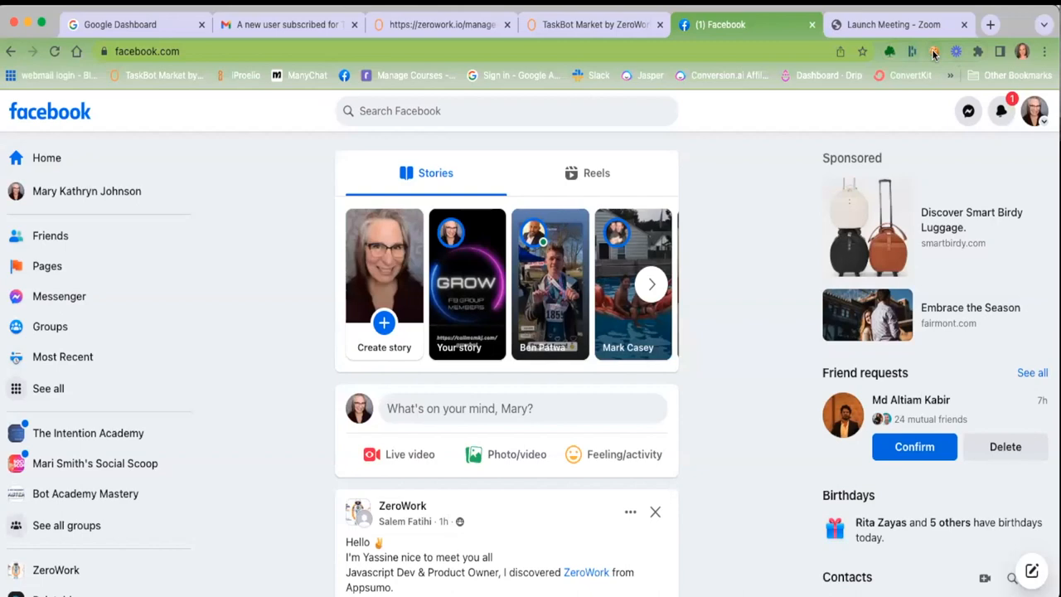
click(934, 51)
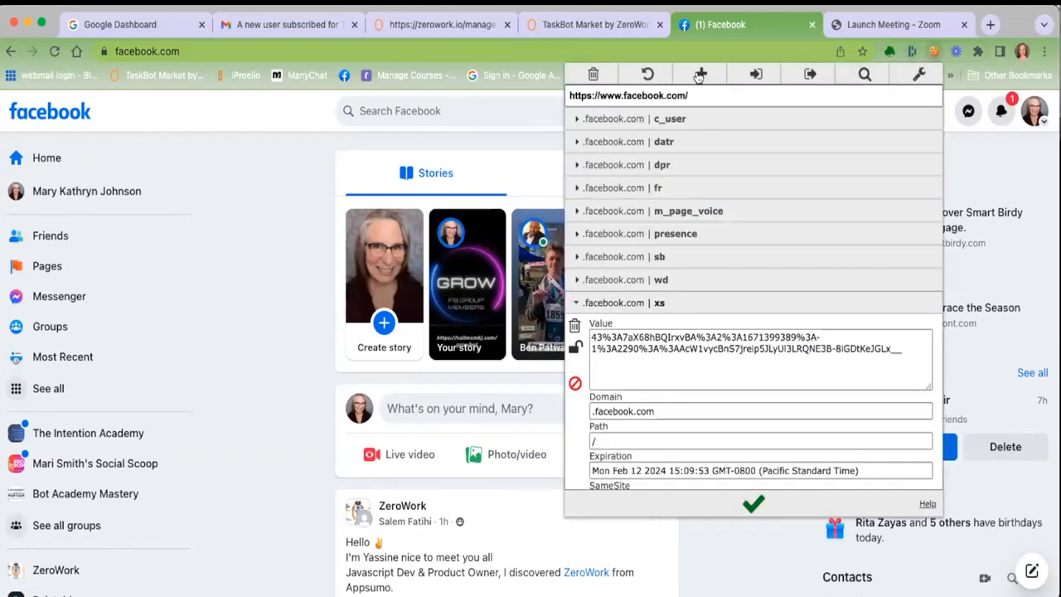
click(809, 74)
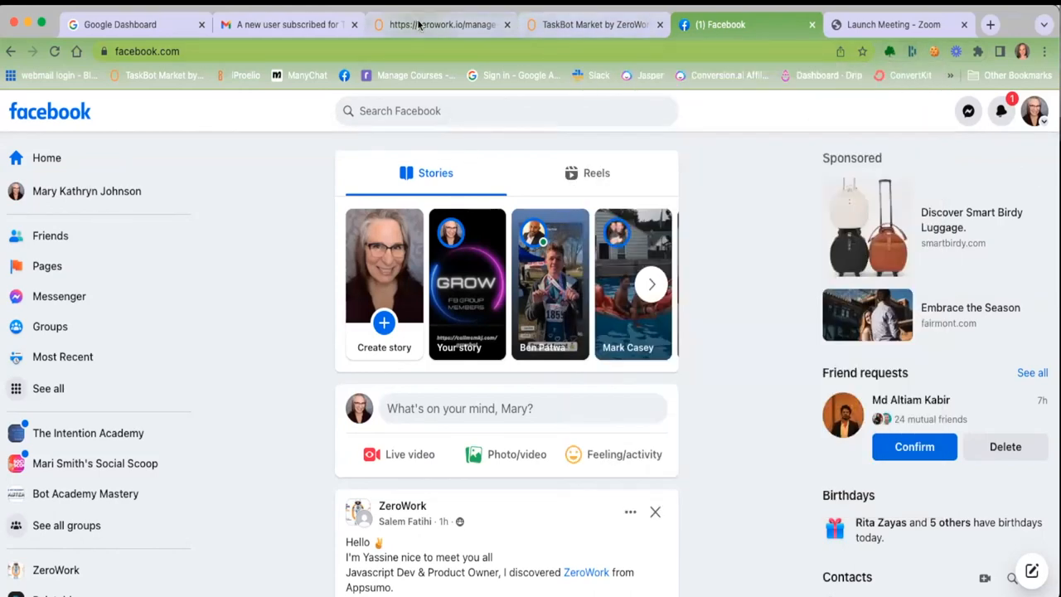
- Back in ZeroWork, view the Enter data step's fields: 10 profiles and 5 daily DMs
click(439, 24)
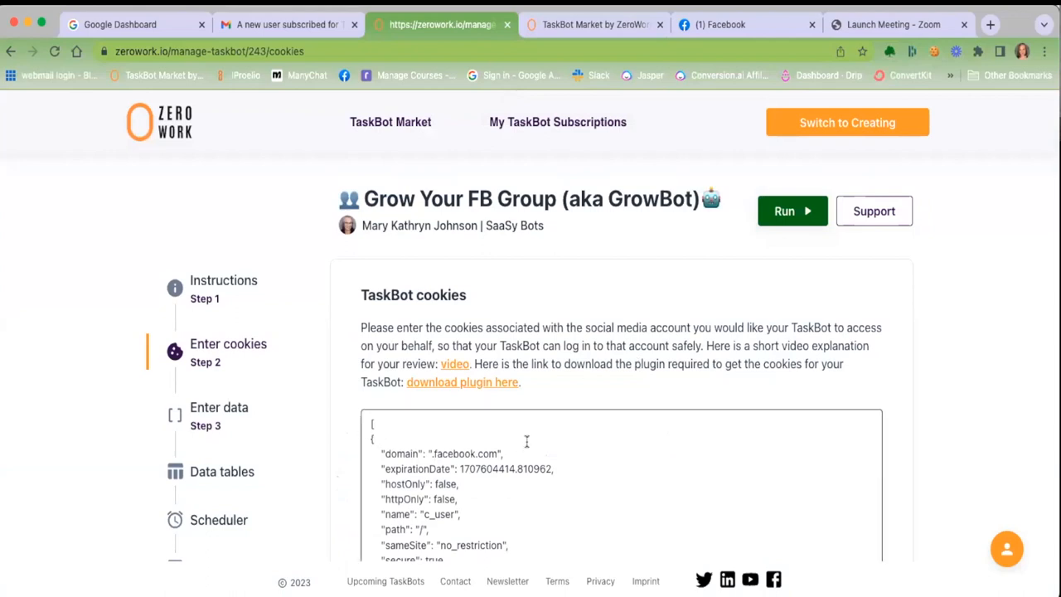
scroll(down, 3)
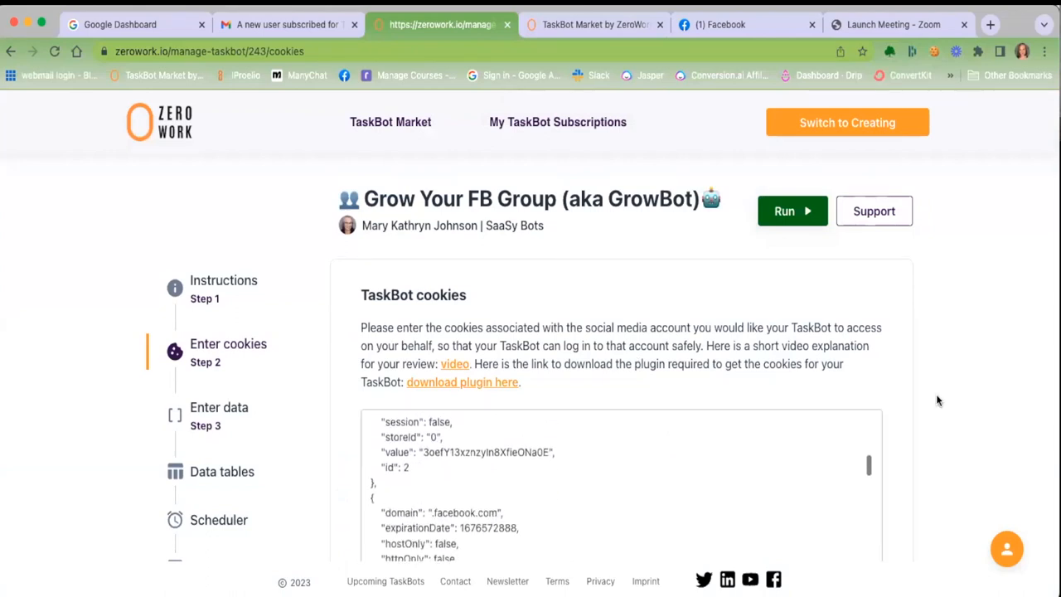
scroll(down, 3)
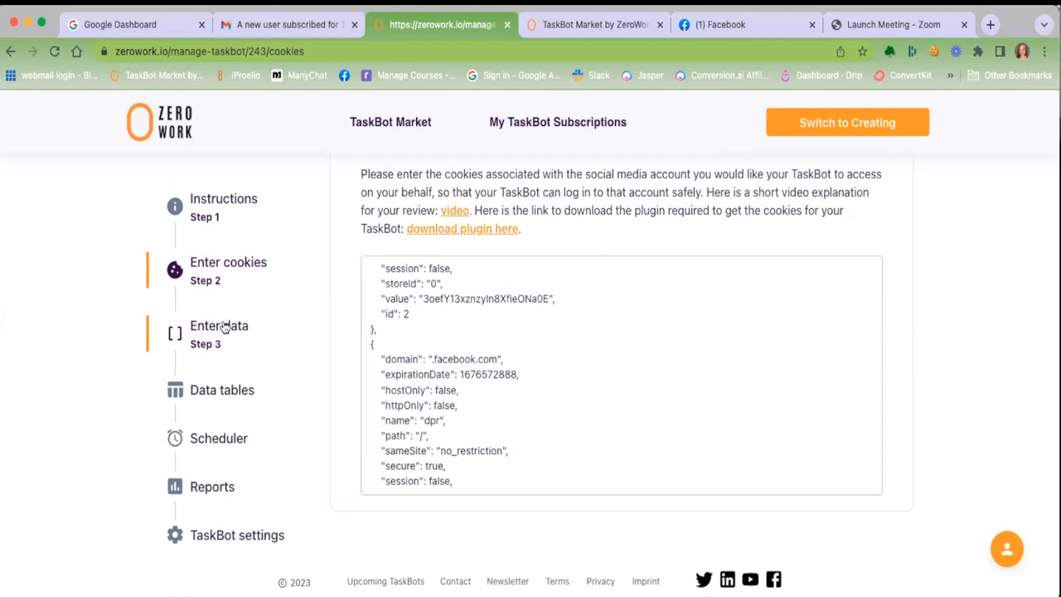
click(218, 325)
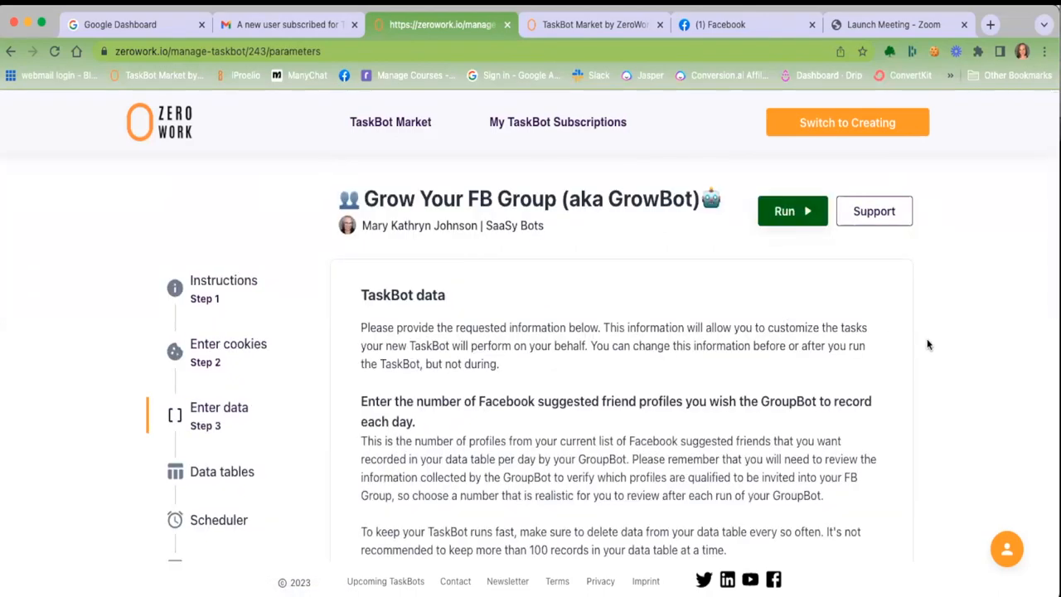
scroll(down, 3)
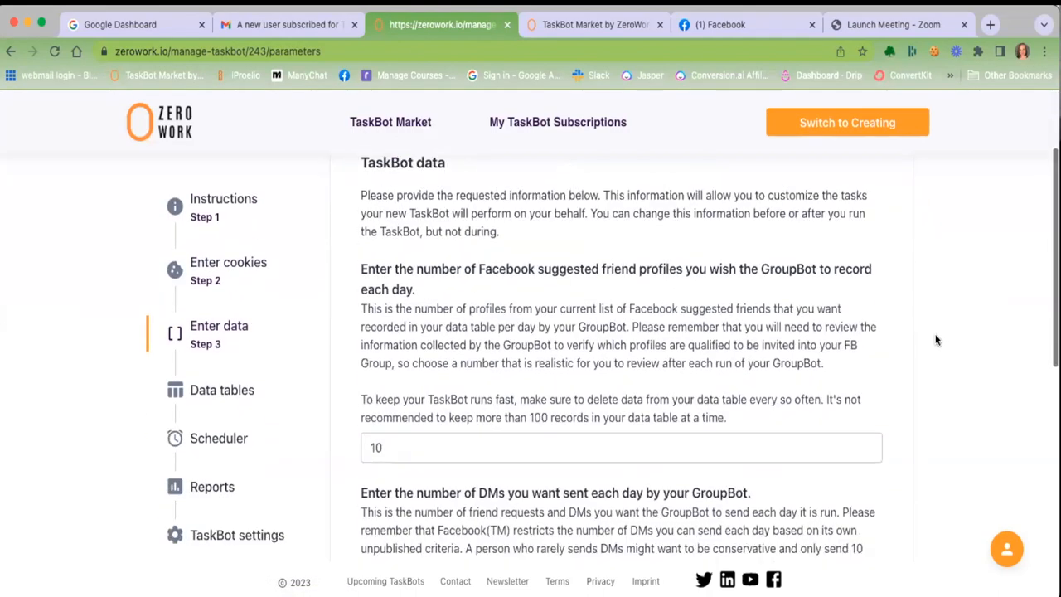
scroll(down, 3)
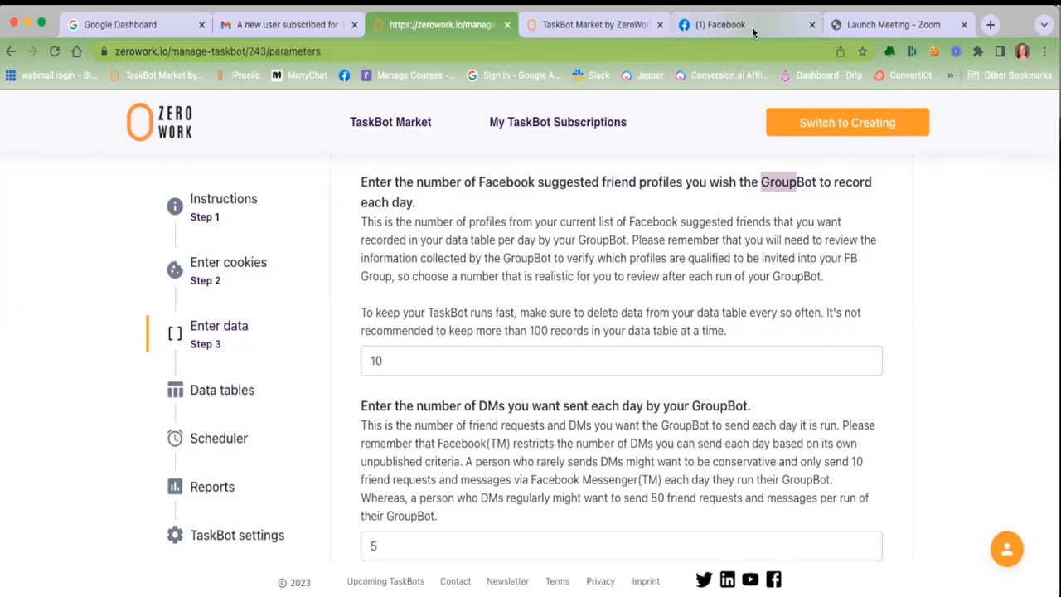
- Switch to the (1) Facebook browser tab showing the home feed
click(721, 24)
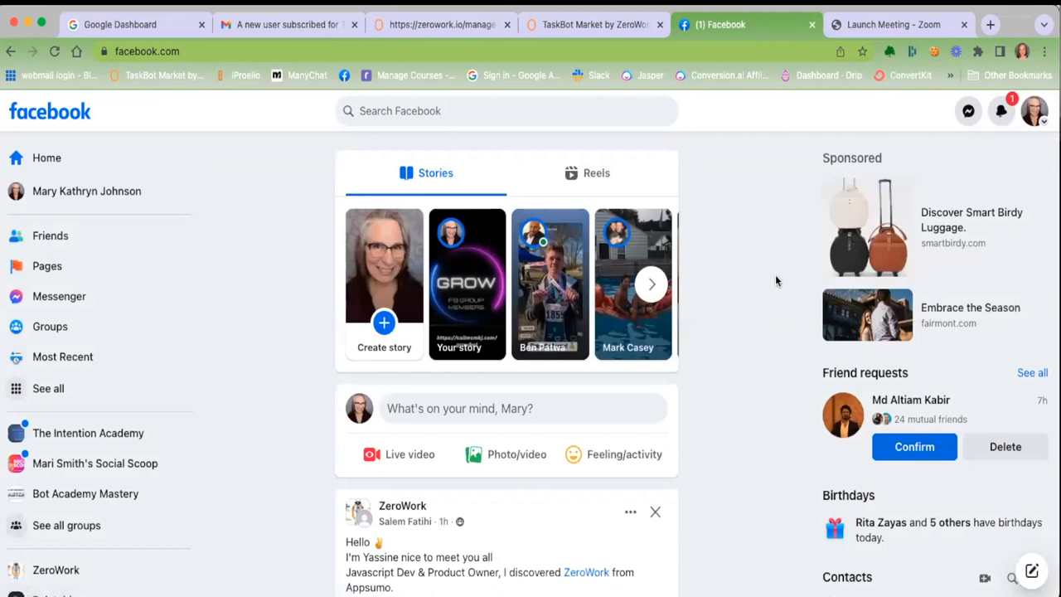
mouse_move(229, 299)
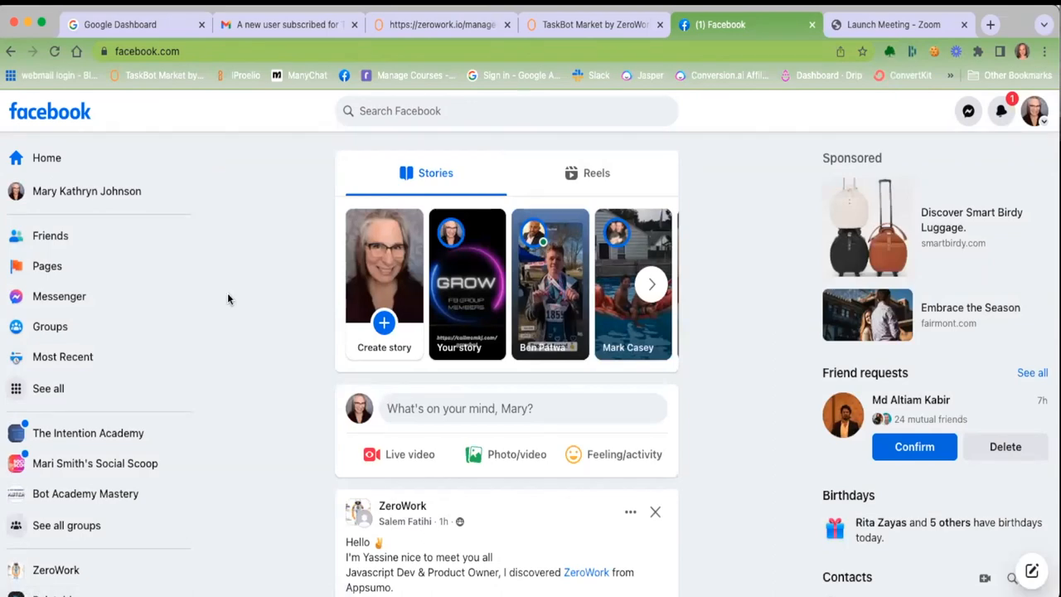
mouse_move(284, 302)
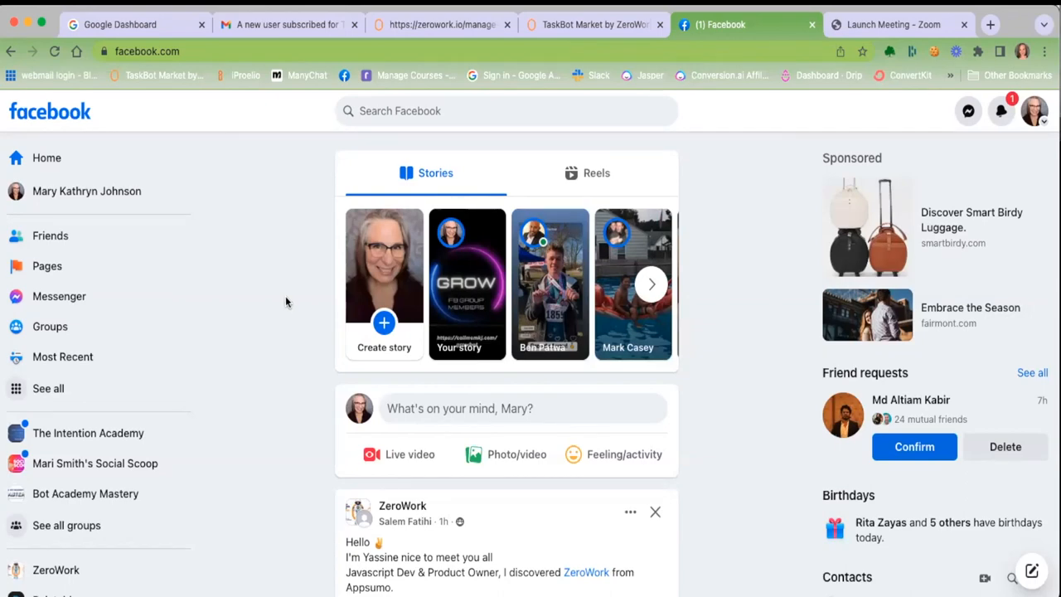
mouse_move(288, 268)
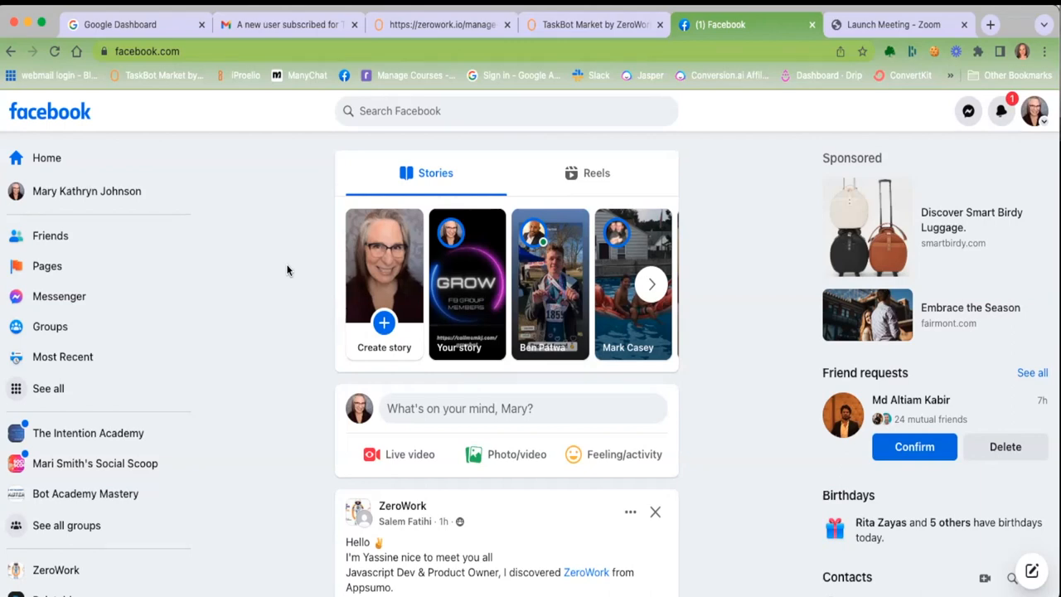
mouse_move(251, 310)
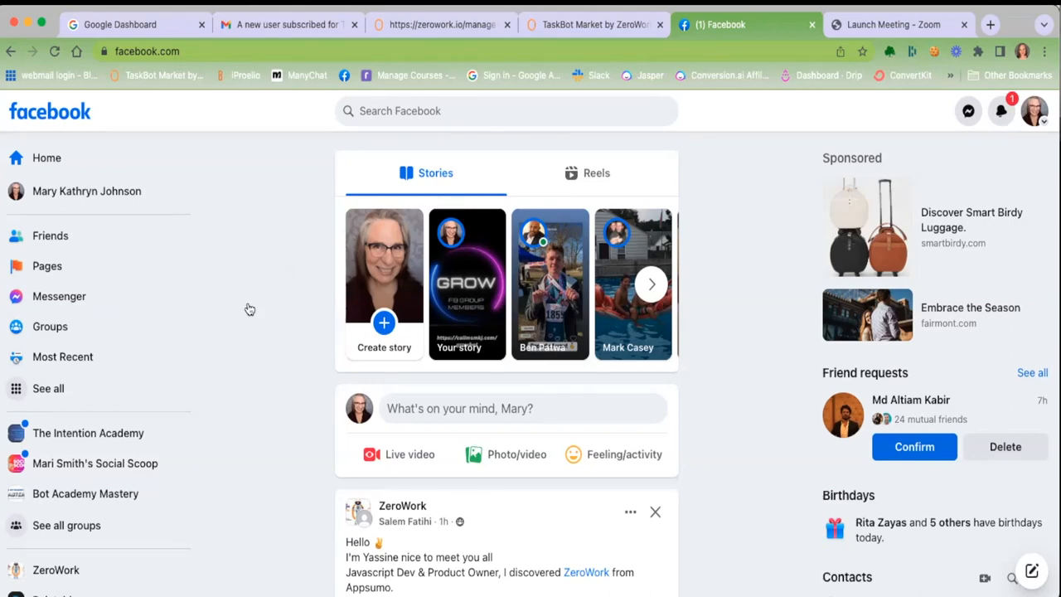
mouse_move(50, 235)
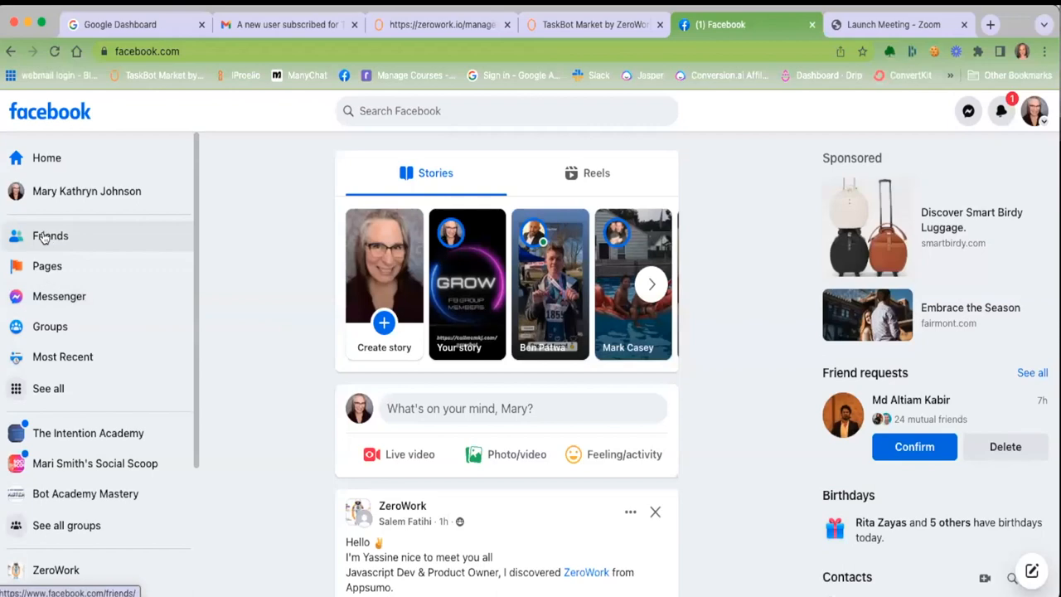
- Browse Facebook's People You May Know suggestions, then switch back to the ZeroWork tab
click(50, 236)
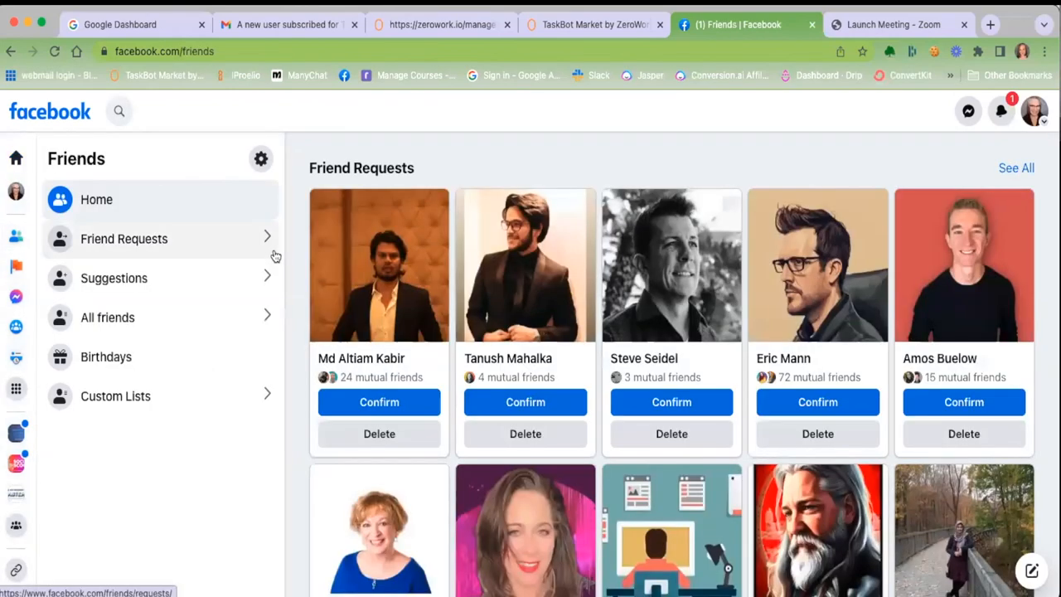
click(114, 278)
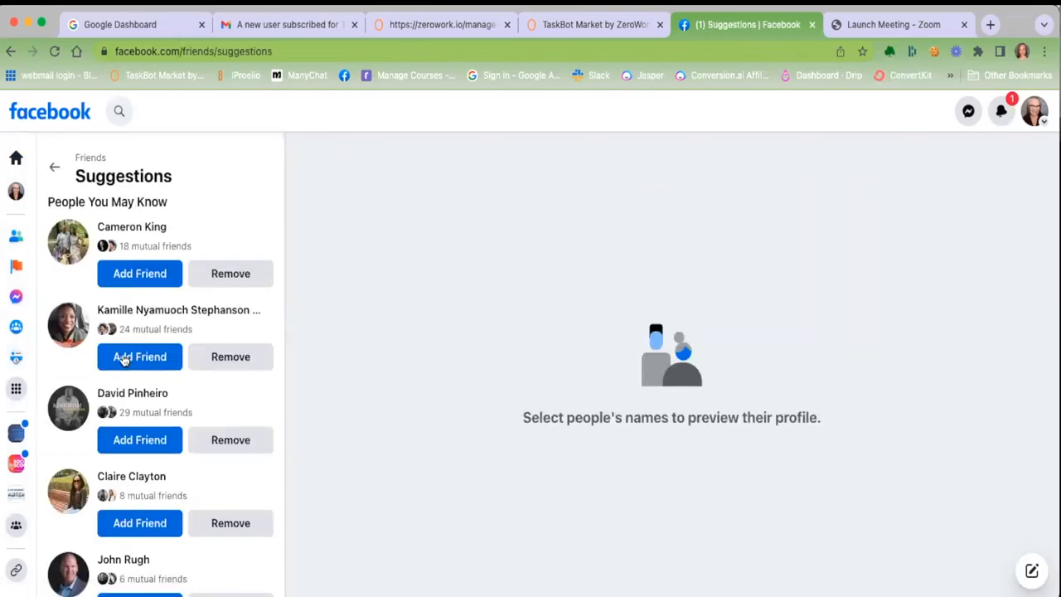
scroll(down, 3)
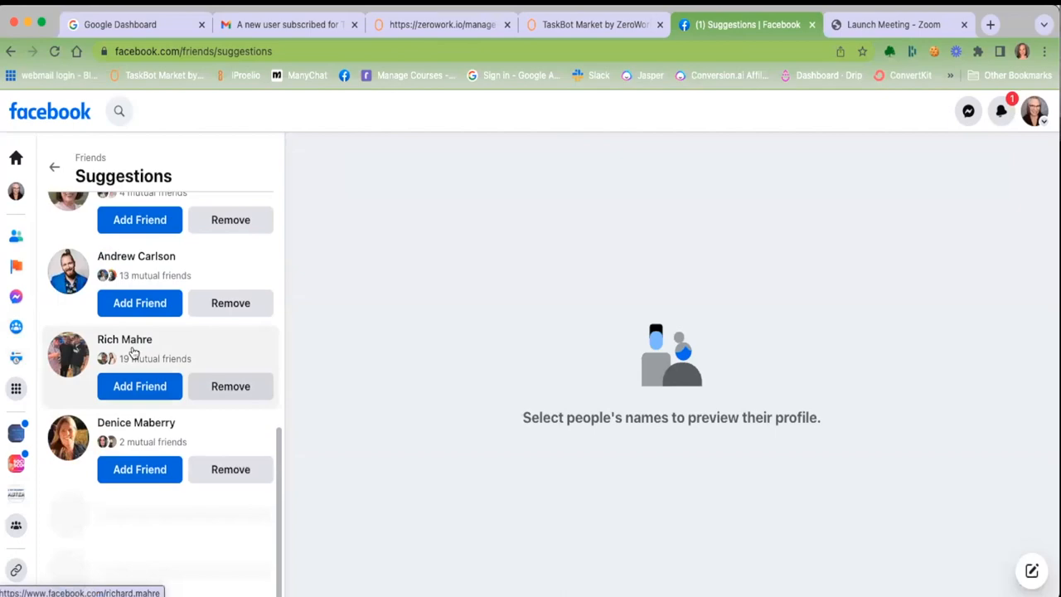
scroll(down, 3)
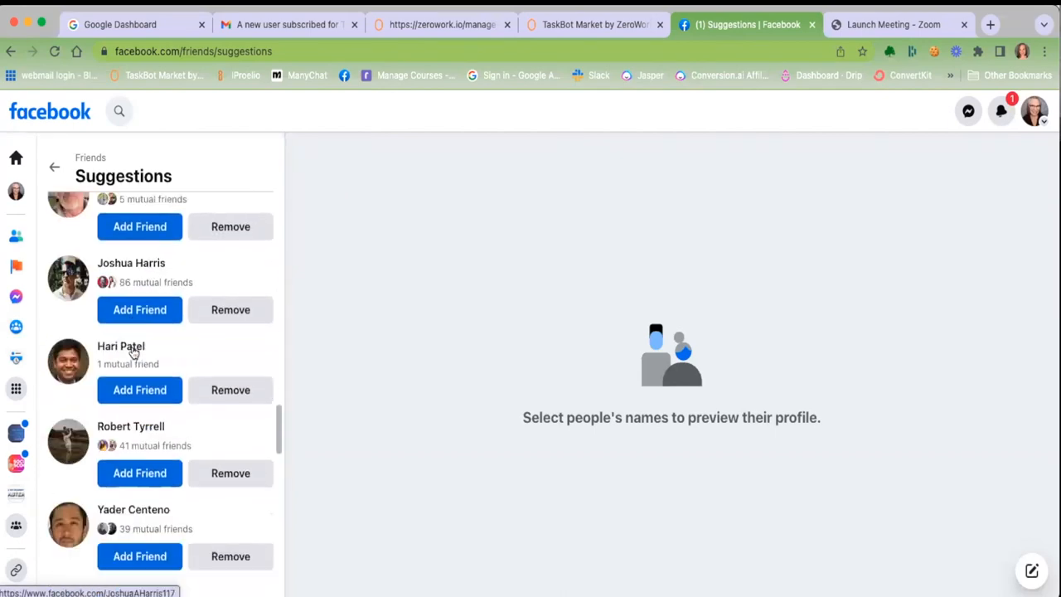
scroll(down, 3)
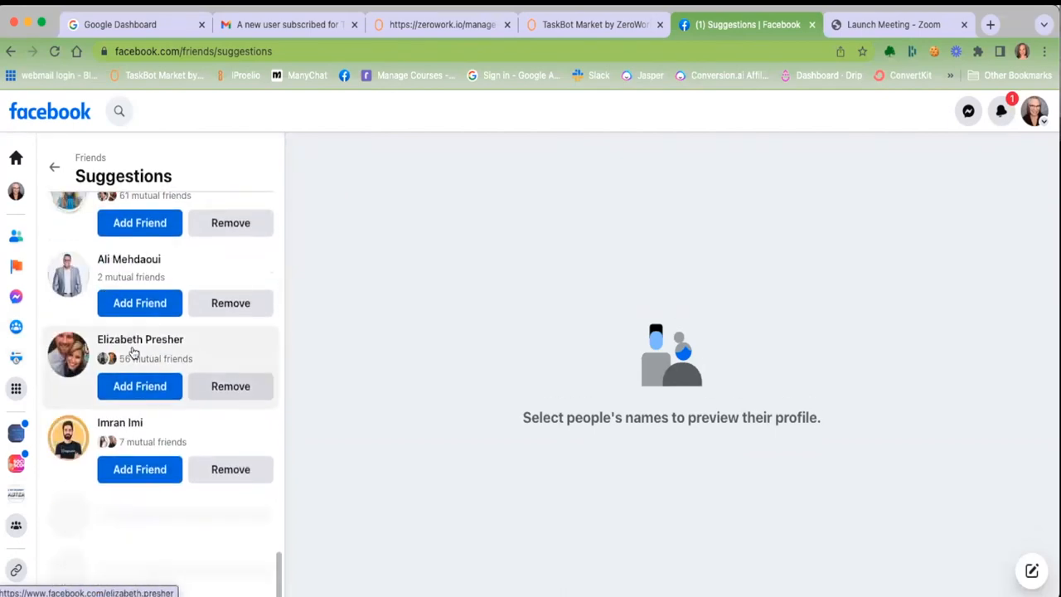
scroll(down, 3)
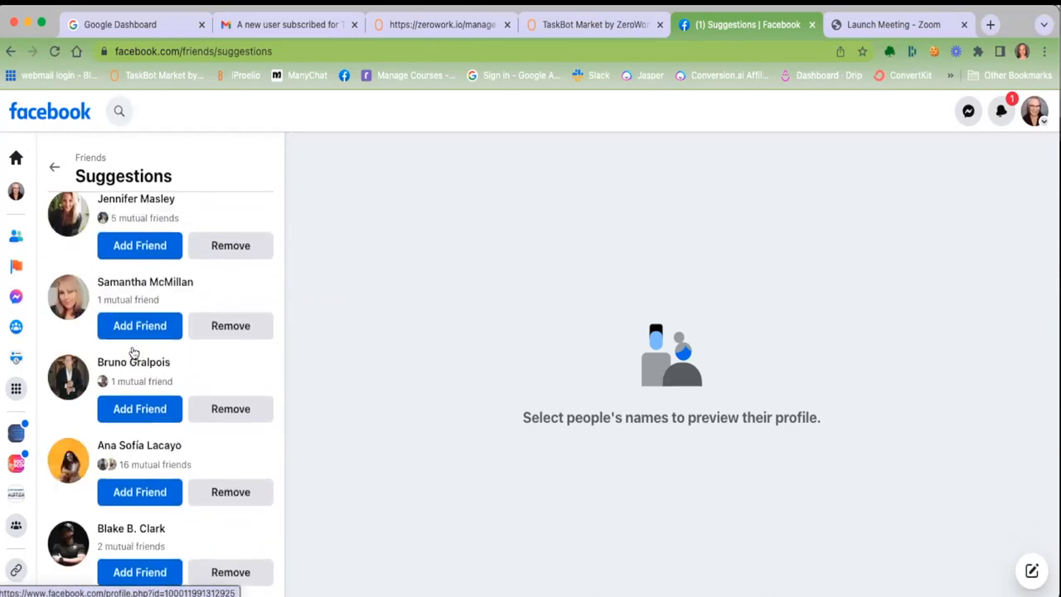
scroll(down, 3)
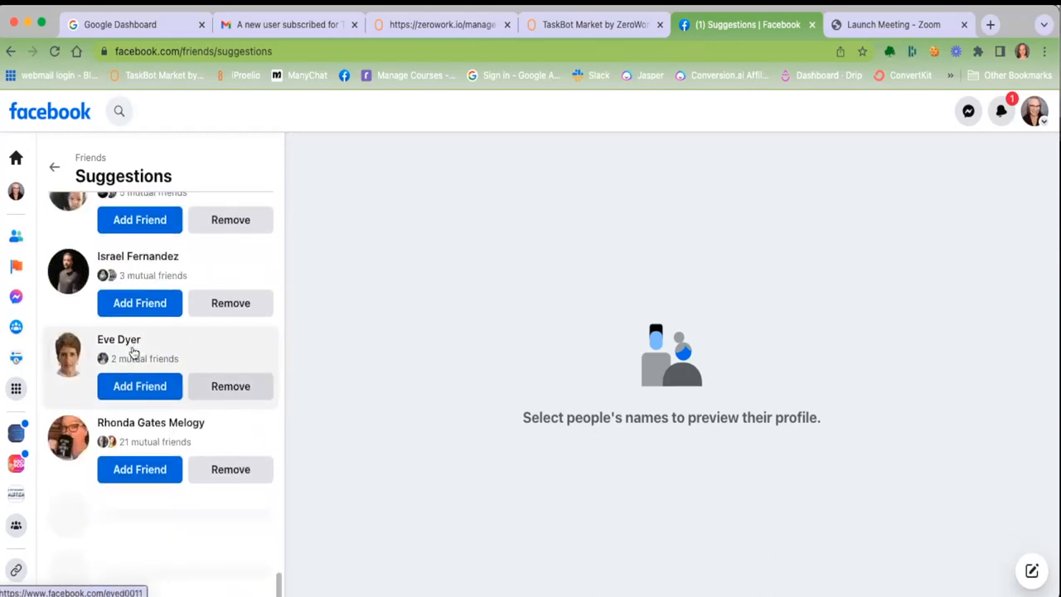
scroll(down, 3)
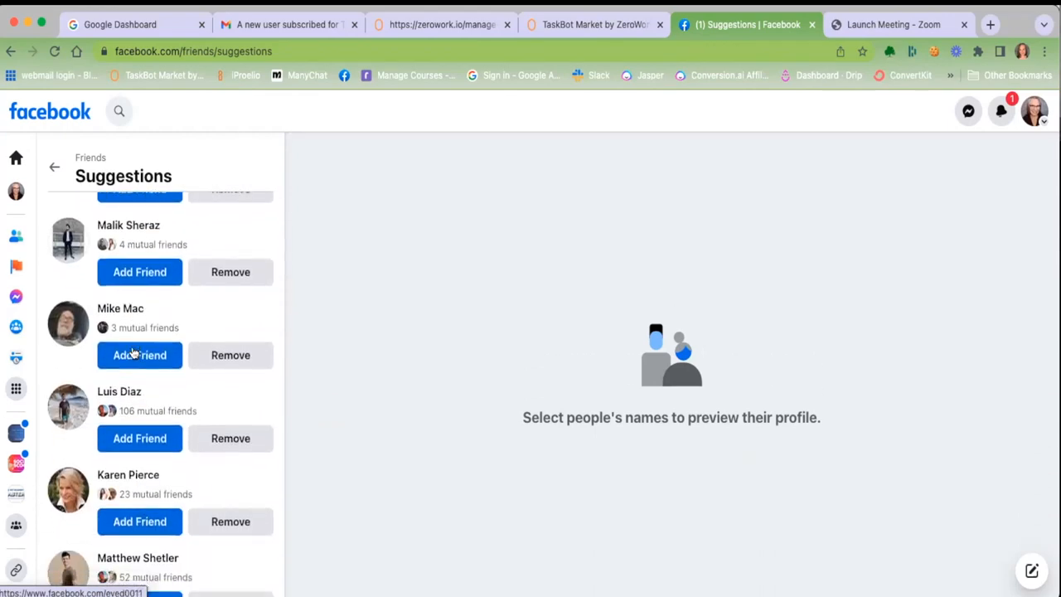
scroll(down, 3)
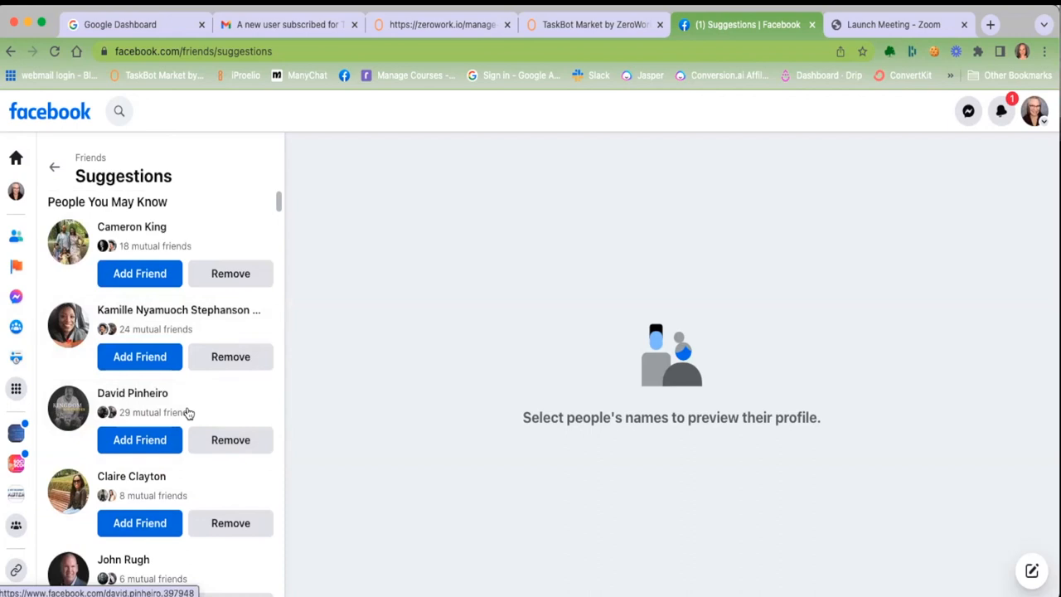
scroll(down, 3)
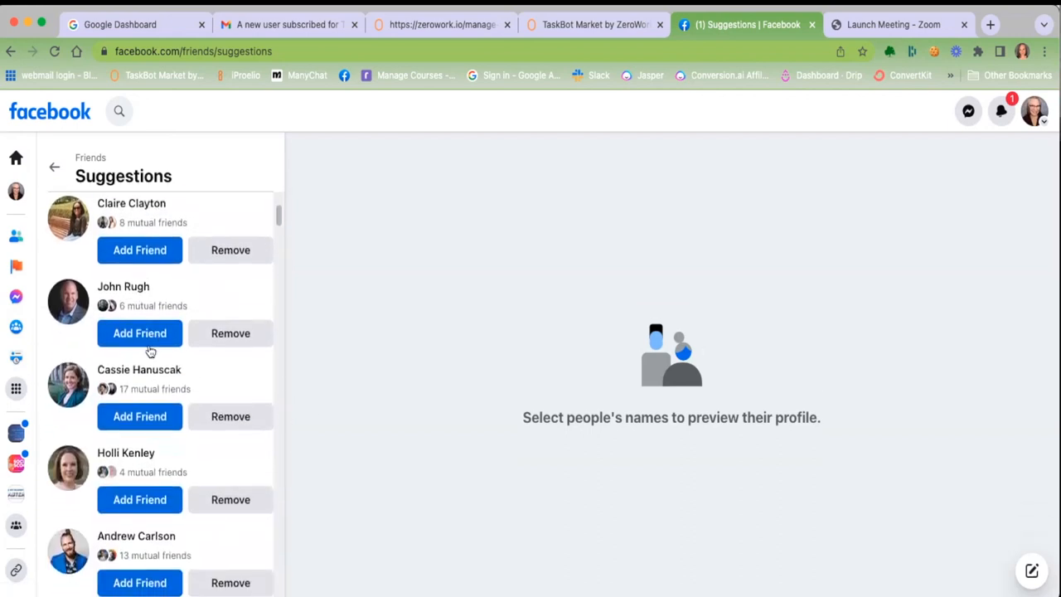
scroll(down, 3)
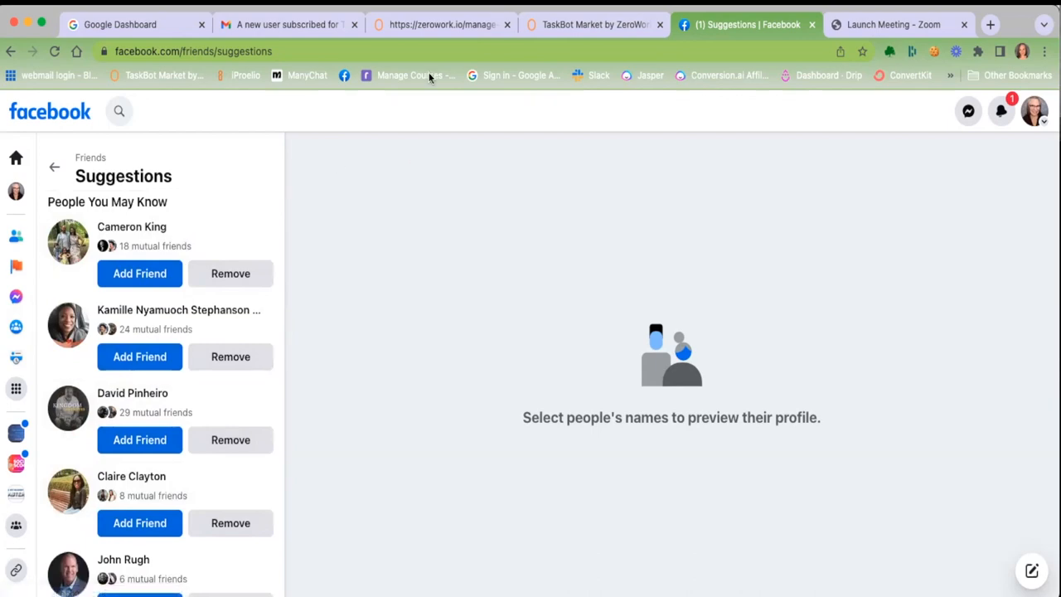
click(440, 24)
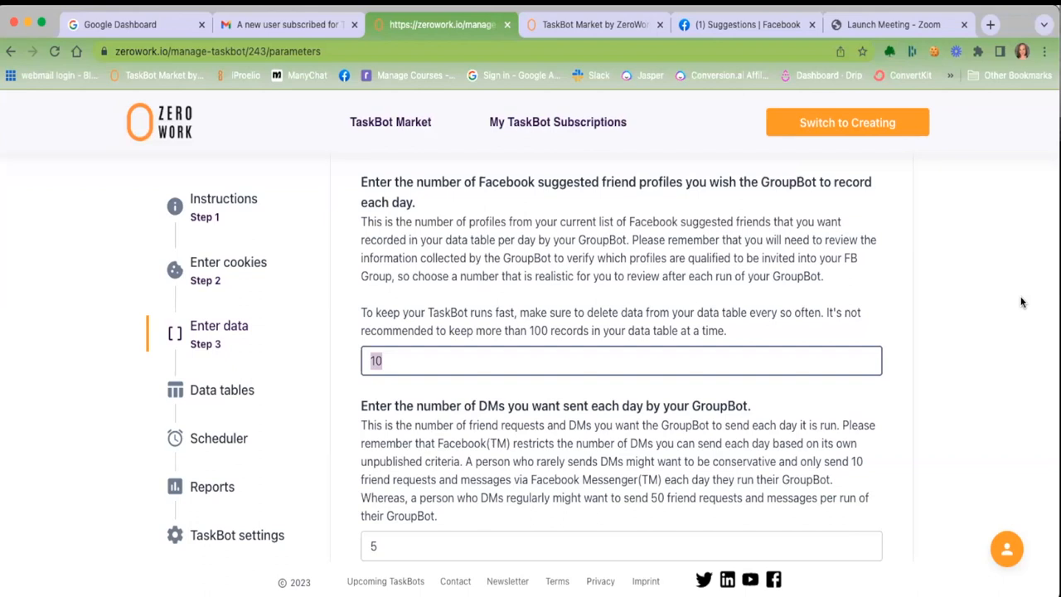
mouse_move(1019, 296)
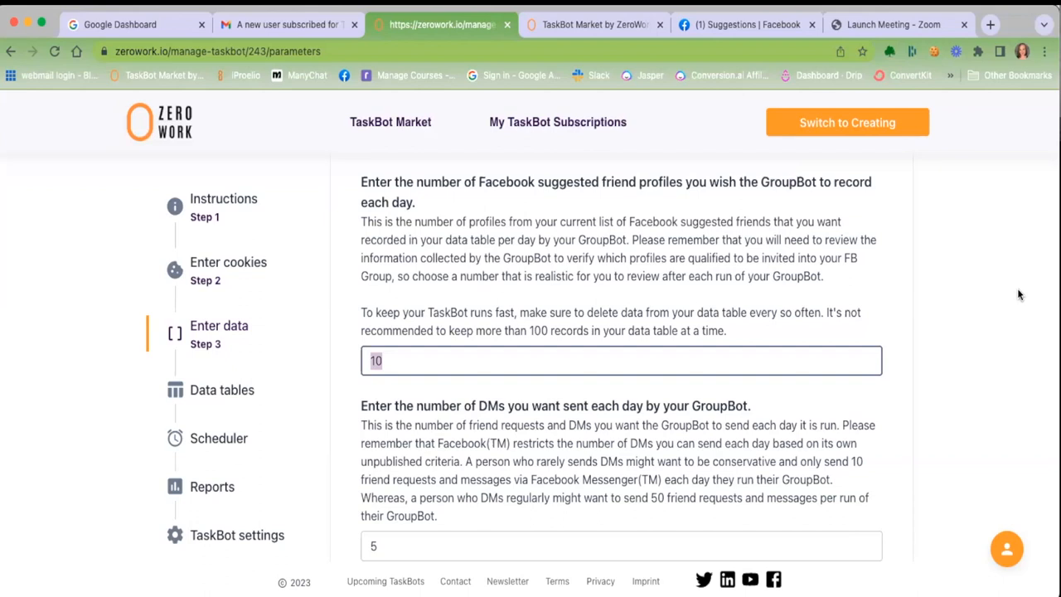
mouse_move(1016, 292)
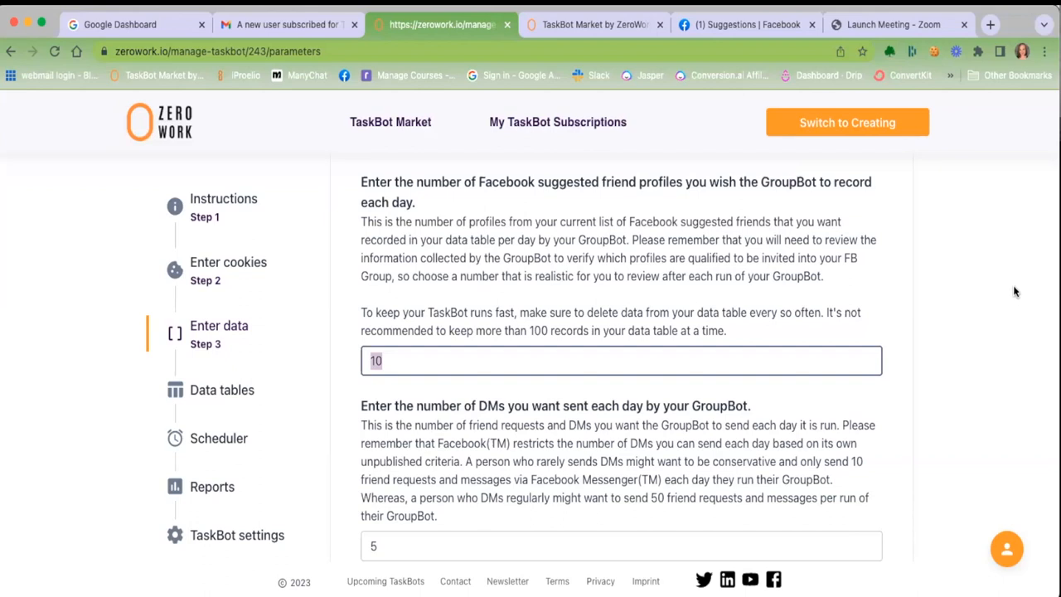
mouse_move(1019, 266)
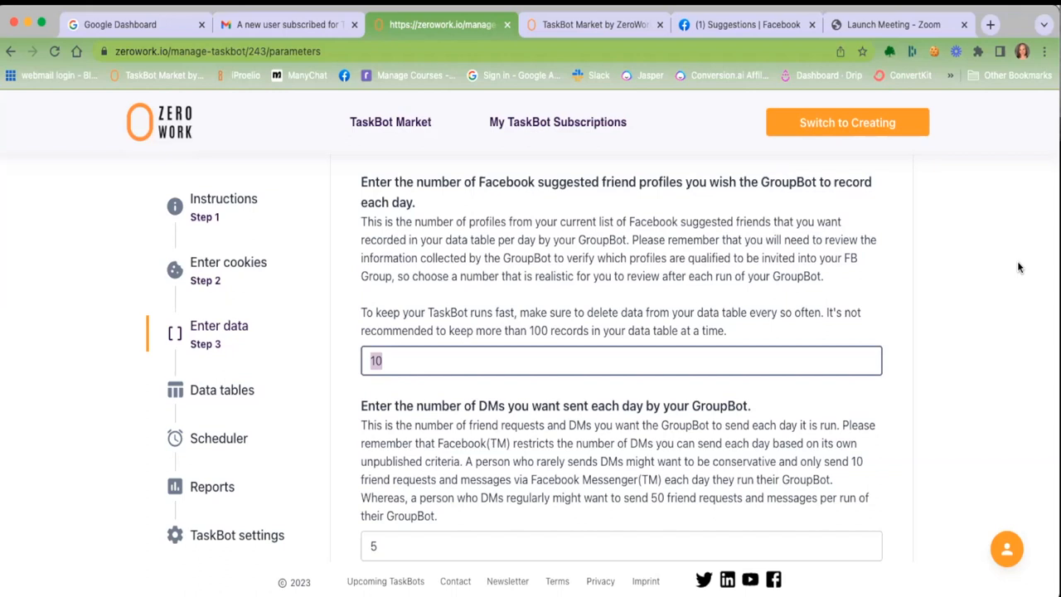
- Change the suggested friend profiles count from 10 to 100
text(100)
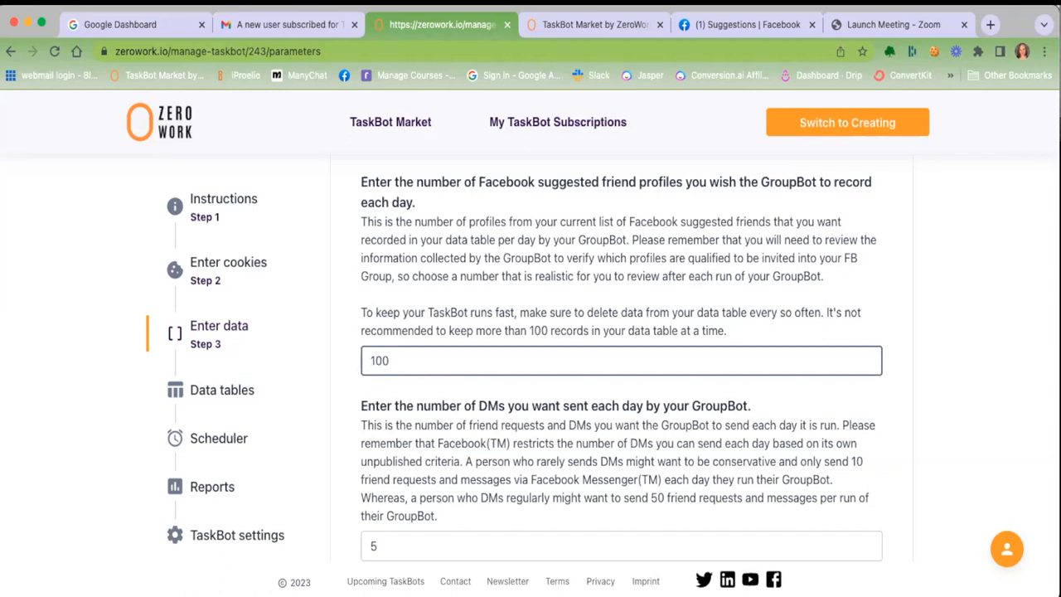
click(621, 545)
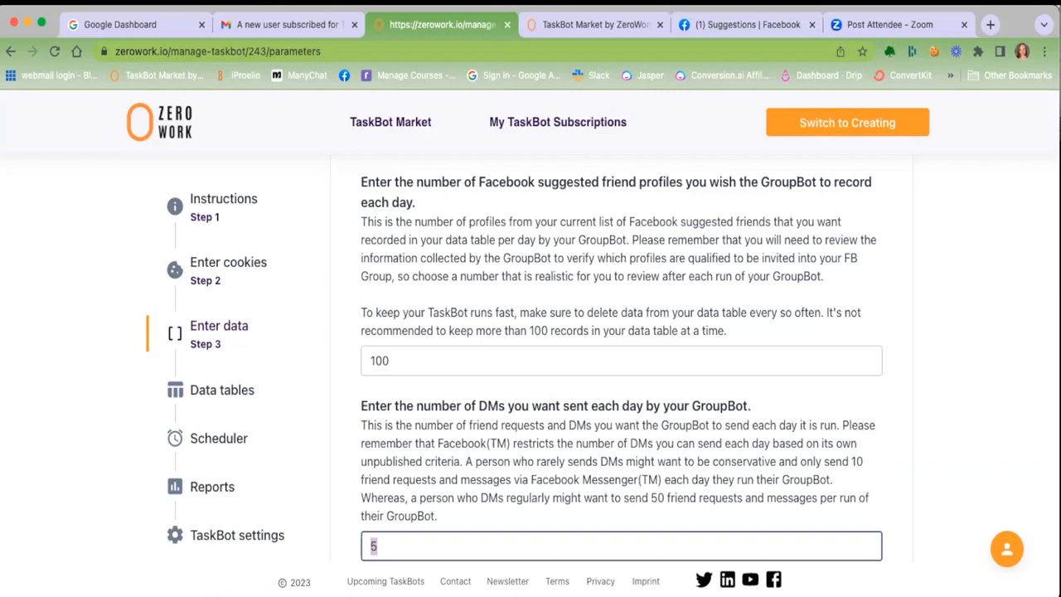
- Make the daily DM count 50 and place the cursor in the DM message
scroll(down, 3)
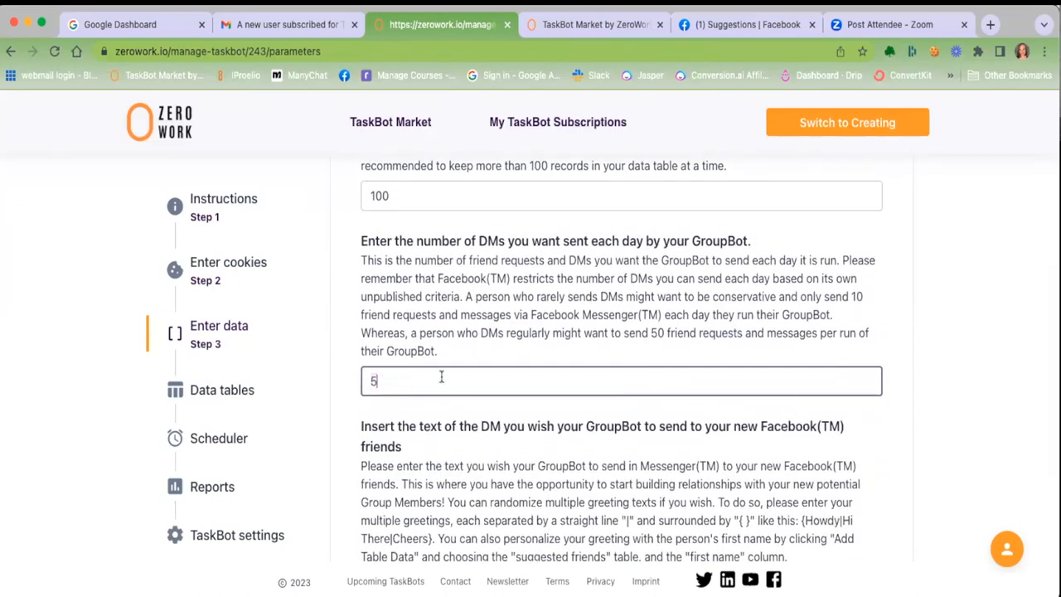
text(0)
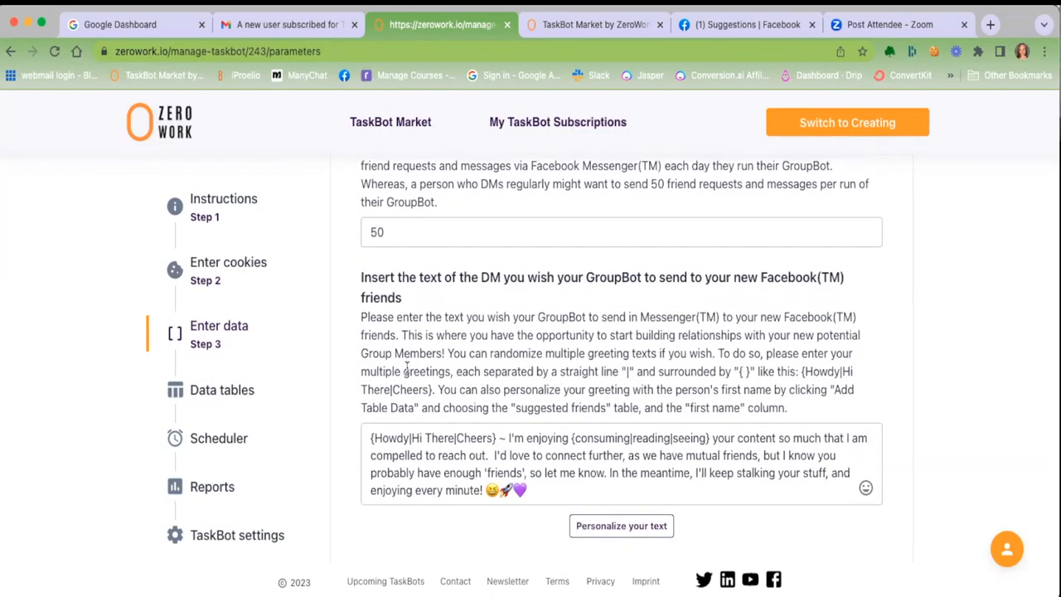
scroll(down, 3)
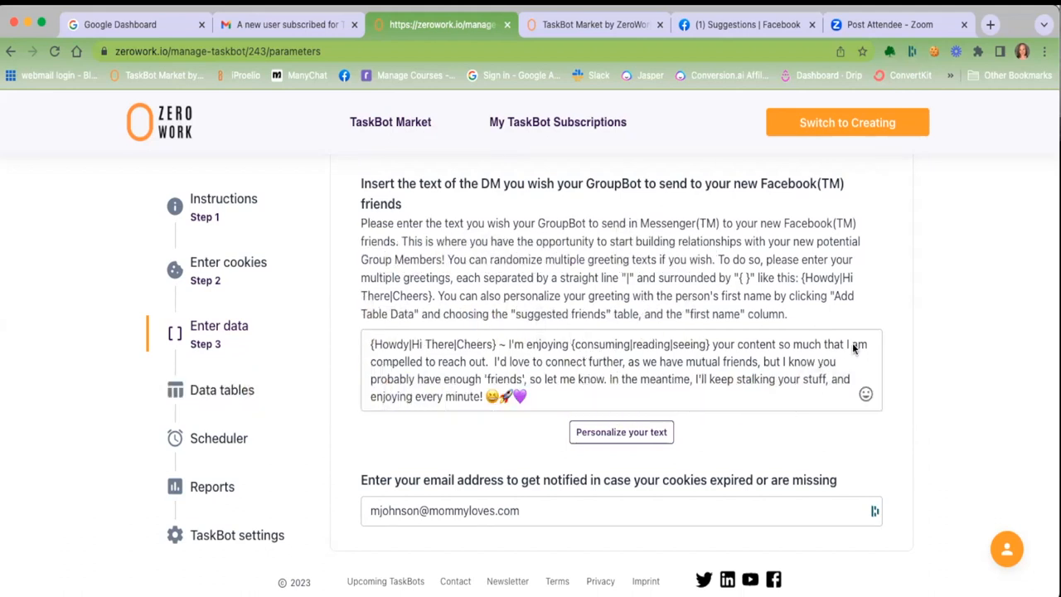
click(543, 346)
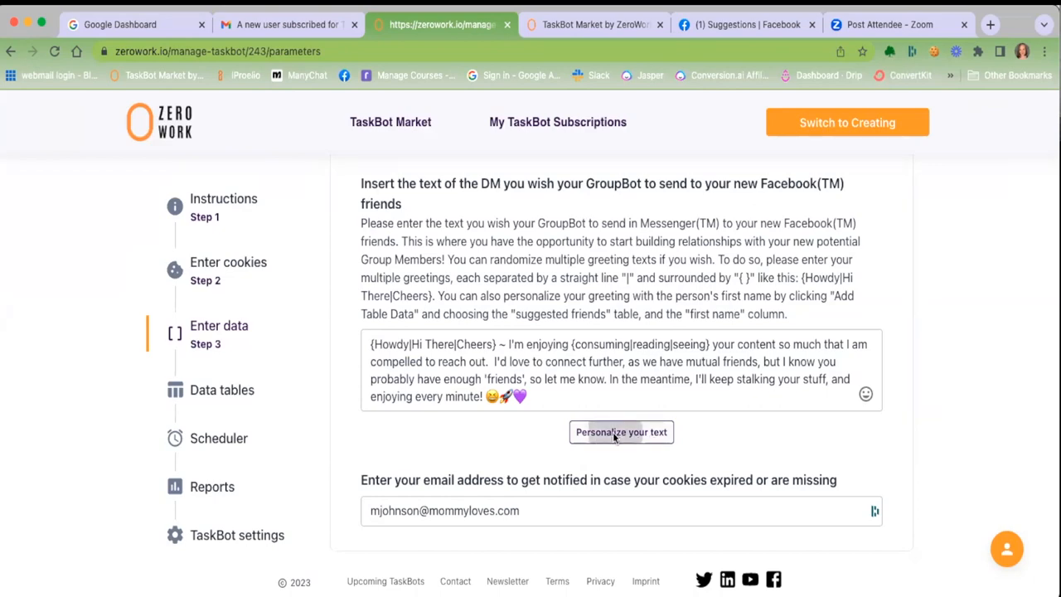
- Insert the Potential FB Group Members List First name column into the DM, then select it
click(621, 432)
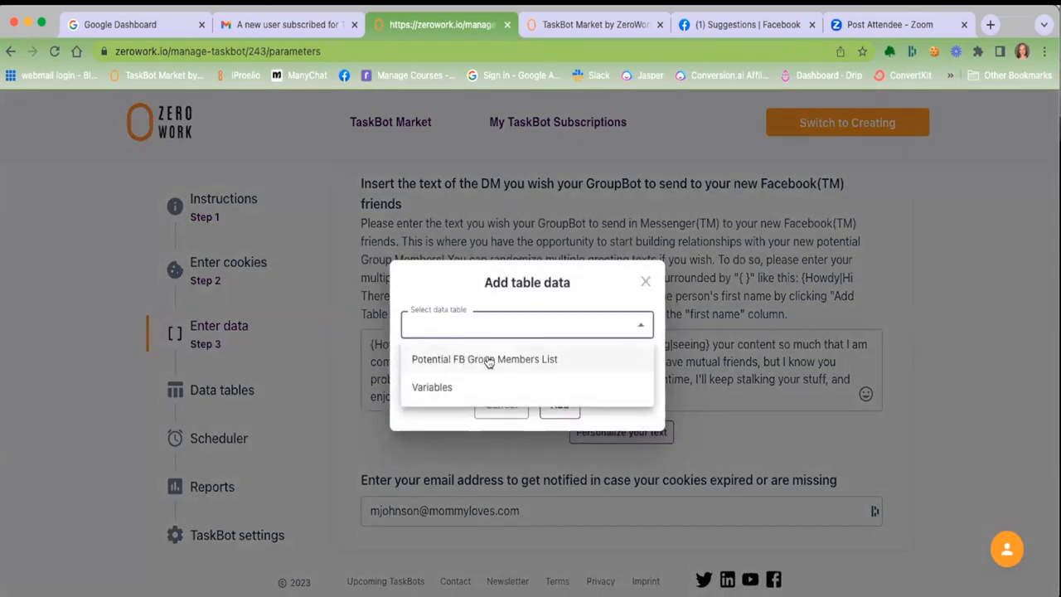
mouse_move(432, 387)
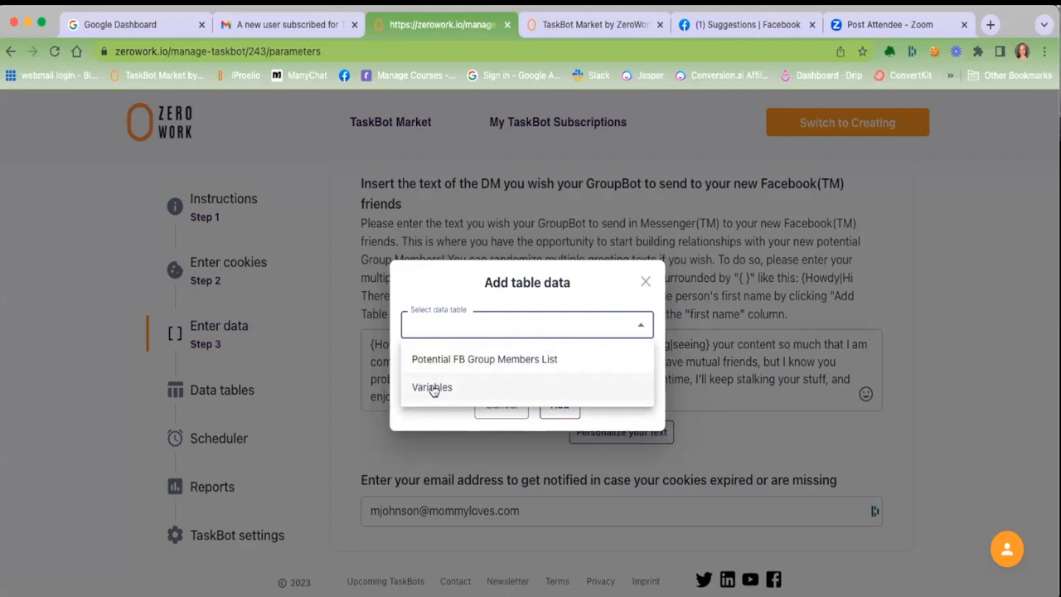
mouse_move(485, 359)
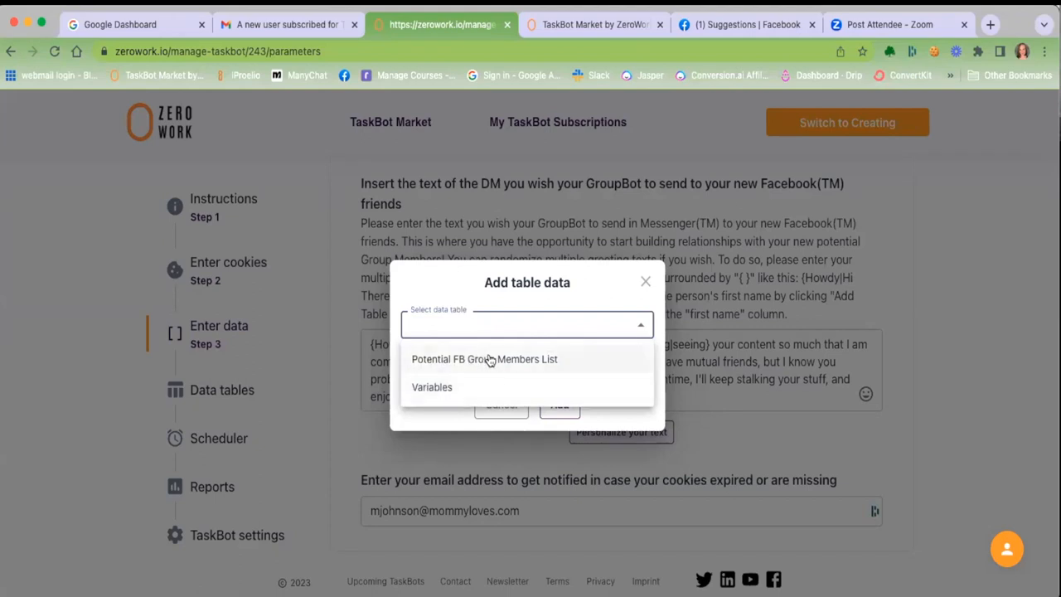
click(484, 359)
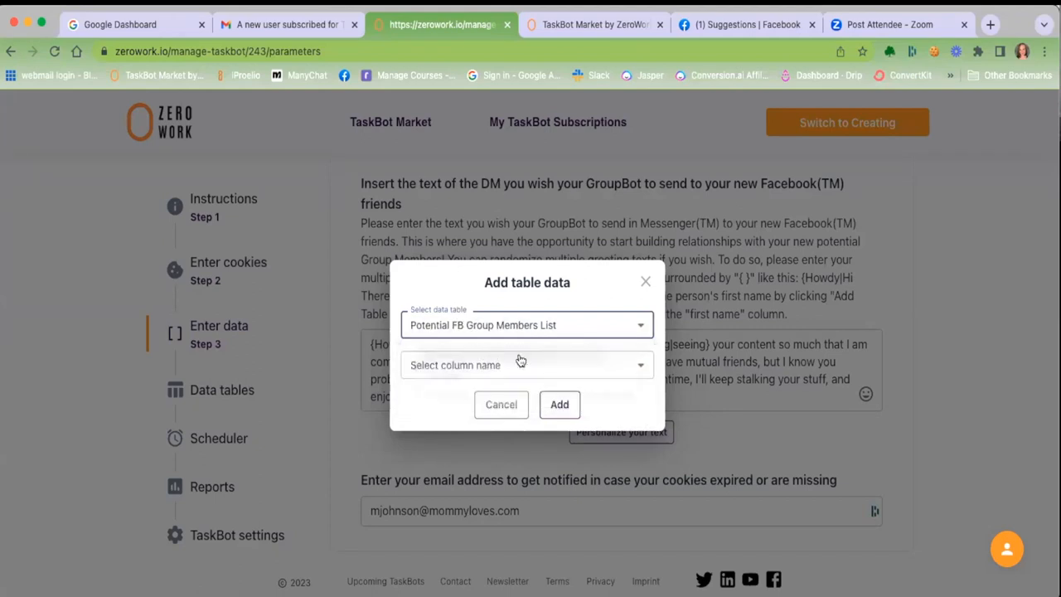
click(527, 365)
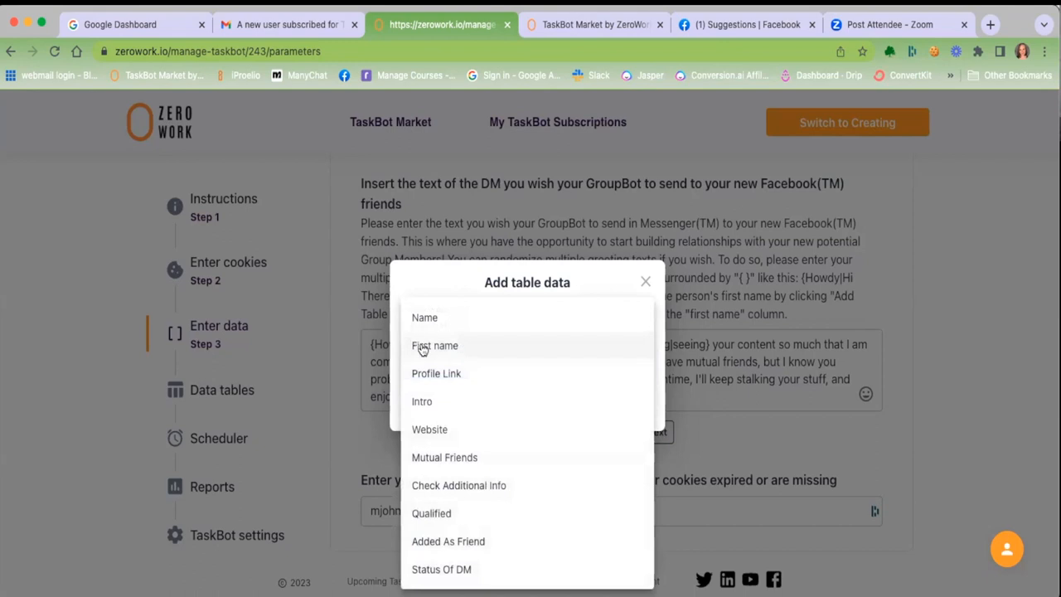
mouse_move(467, 349)
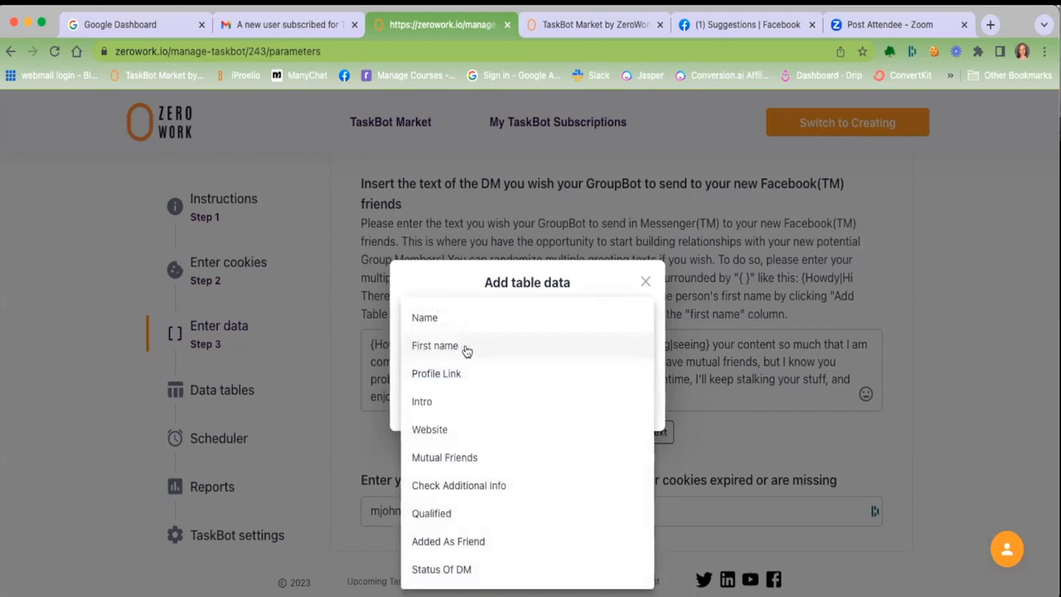
click(434, 346)
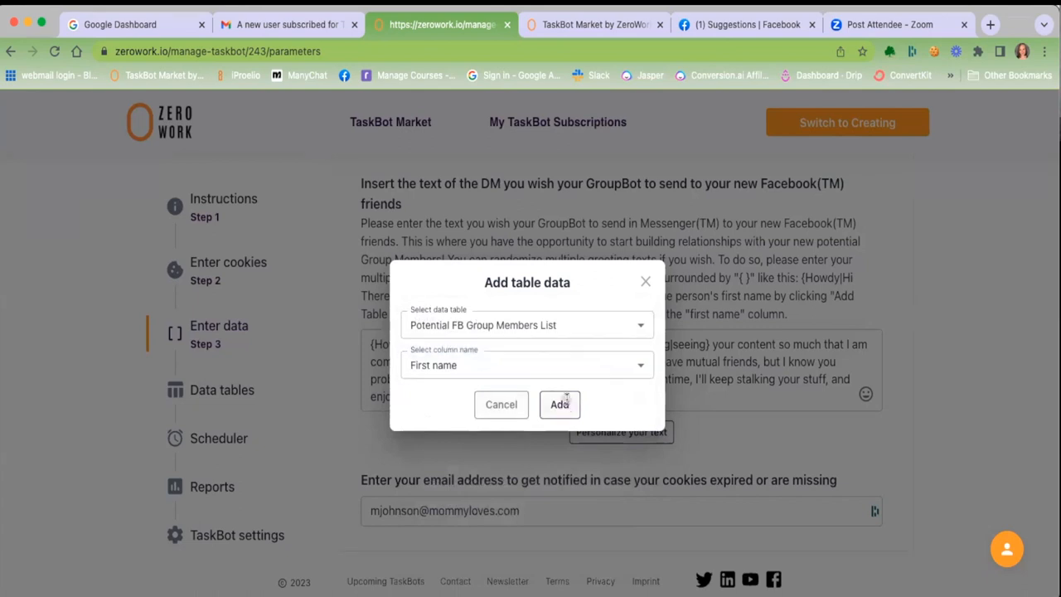
click(560, 404)
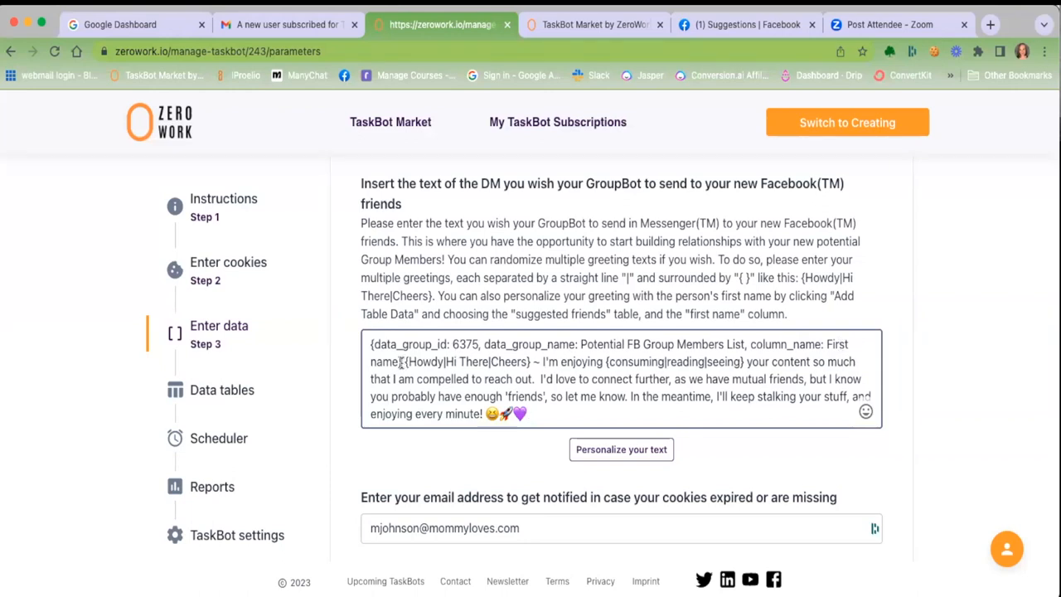
drag(372, 344, 403, 361)
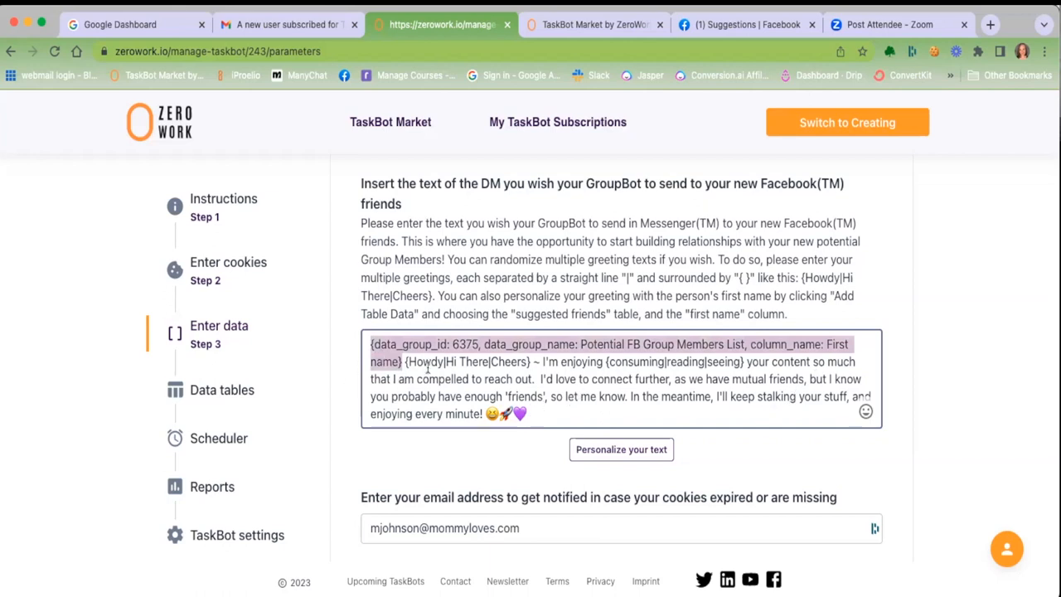
mouse_move(886, 378)
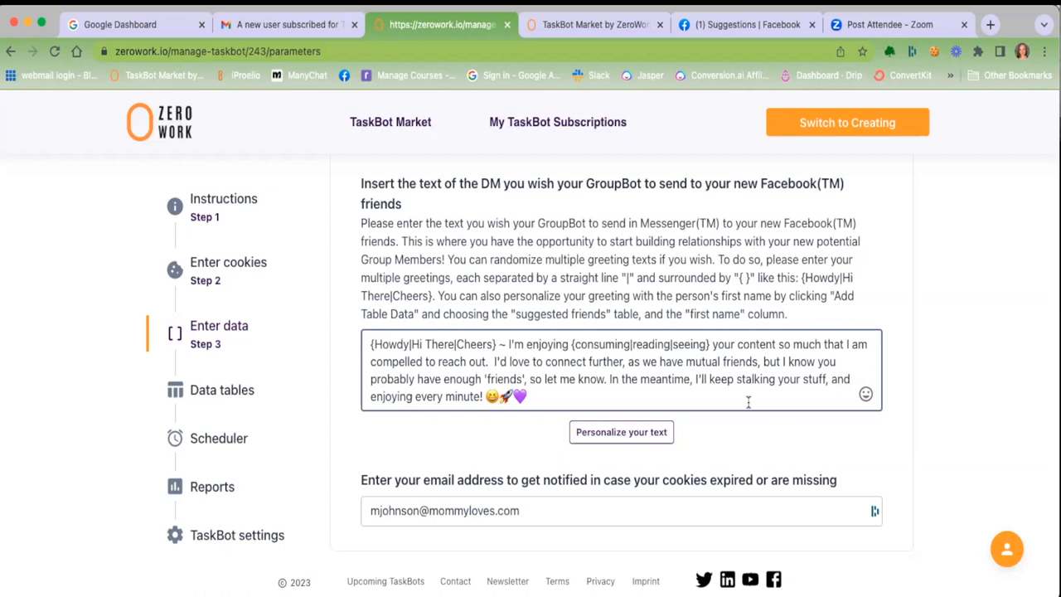
scroll(down, 3)
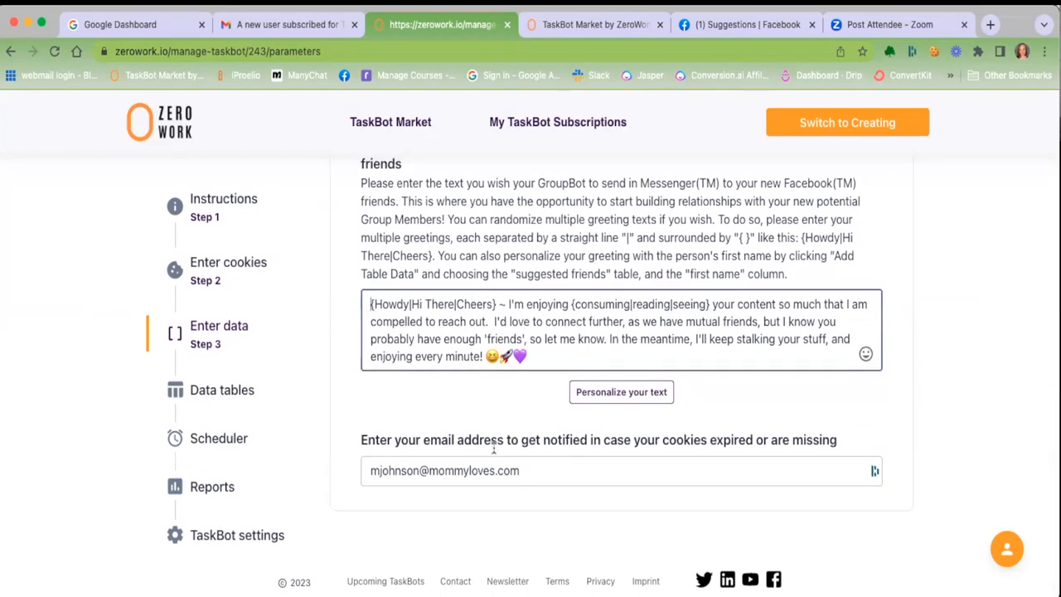
triple_click(444, 470)
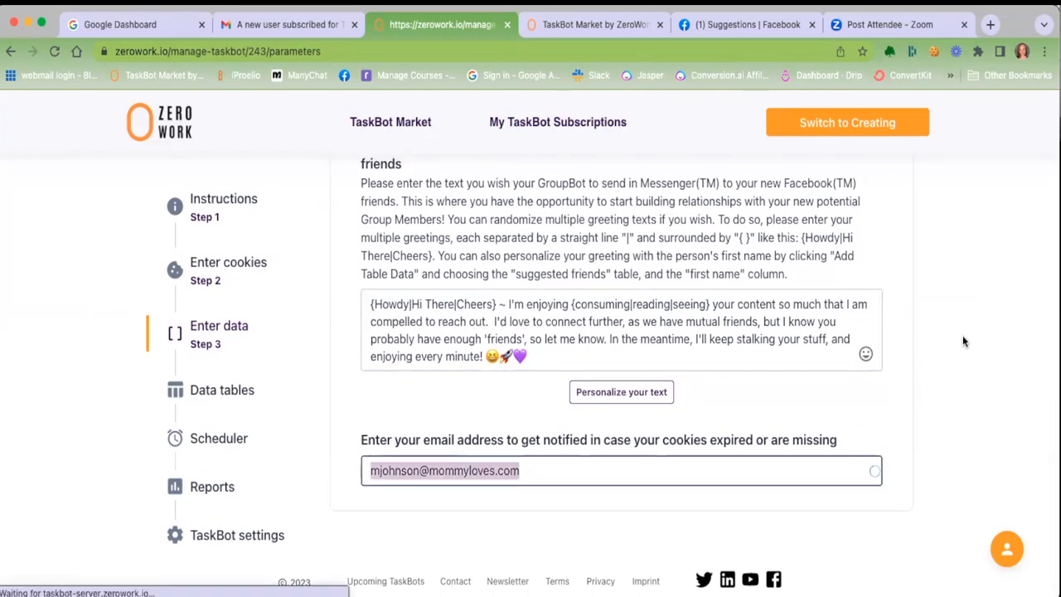
mouse_move(959, 323)
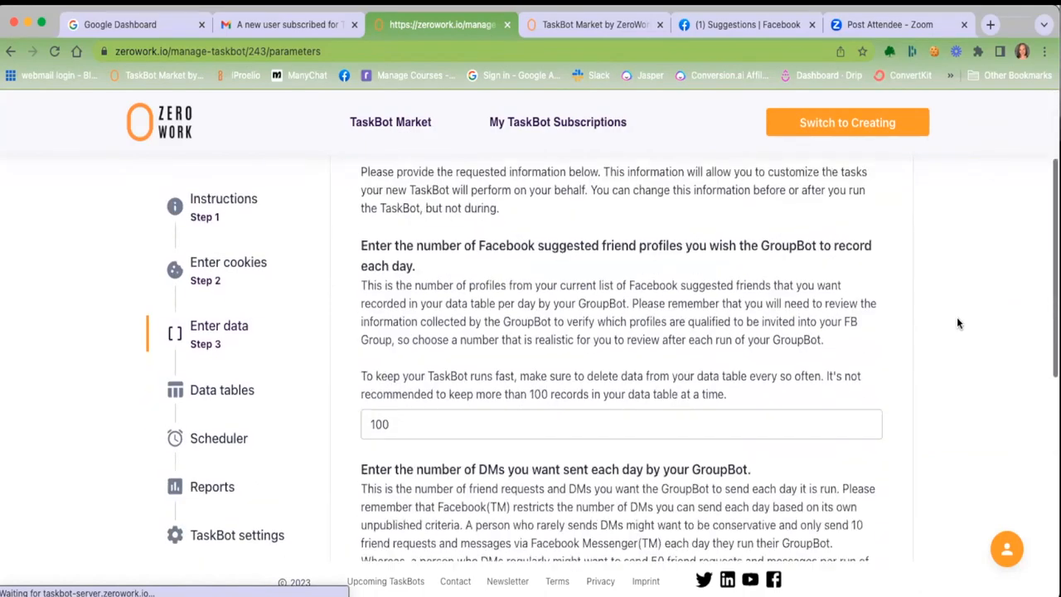
scroll(down, 3)
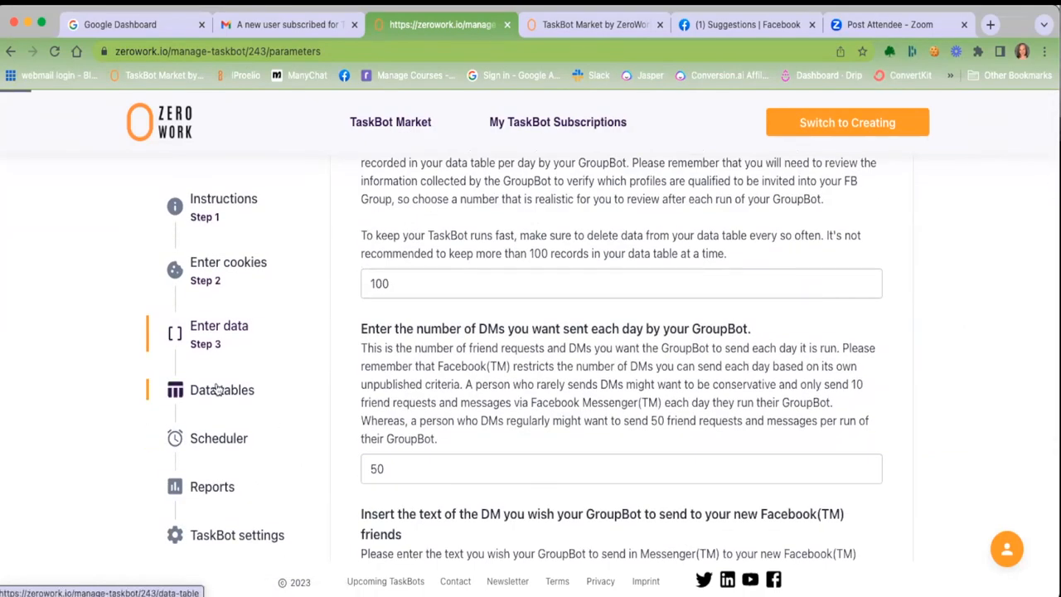
- Open Data tables and view the empty Potential FB Group Members List table
click(222, 390)
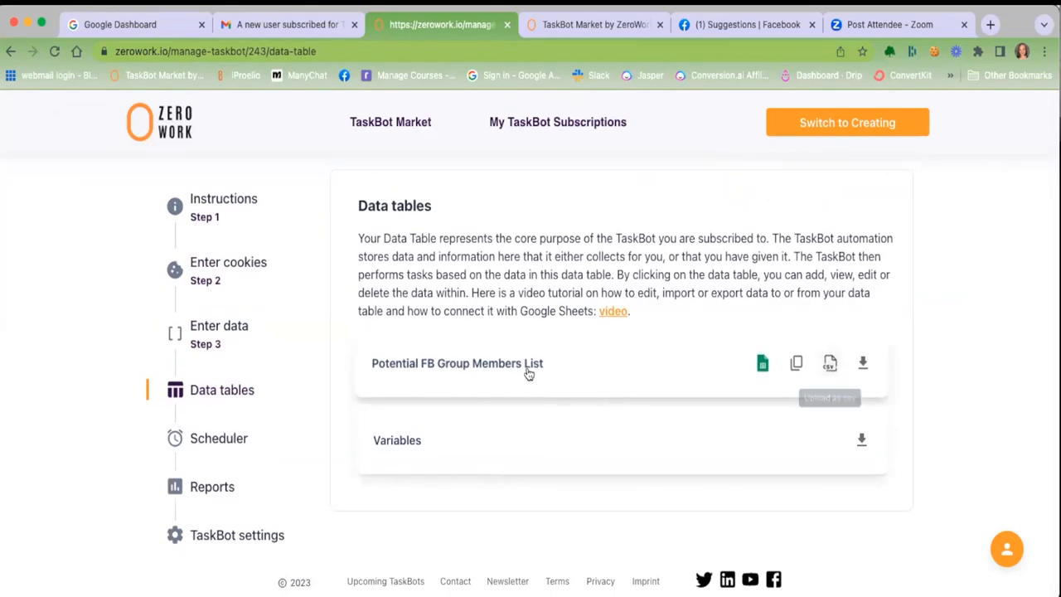
click(457, 363)
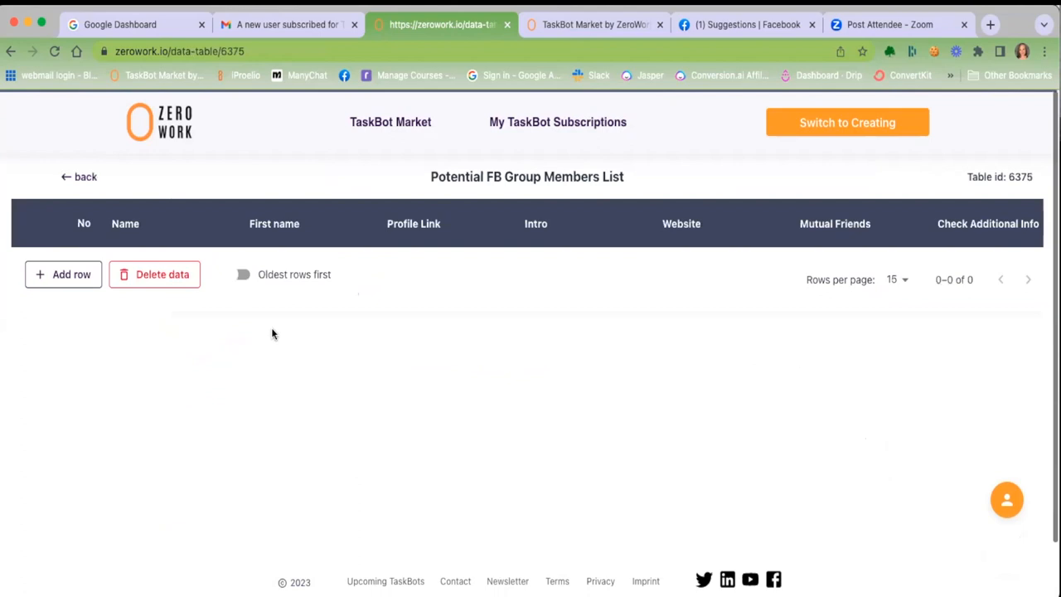
mouse_move(414, 232)
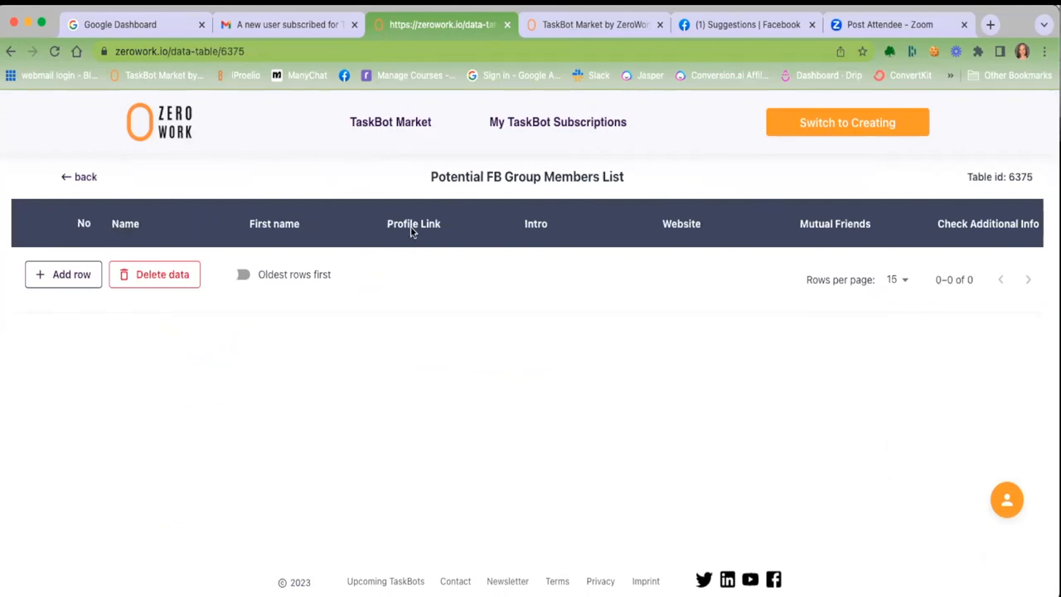
mouse_move(122, 232)
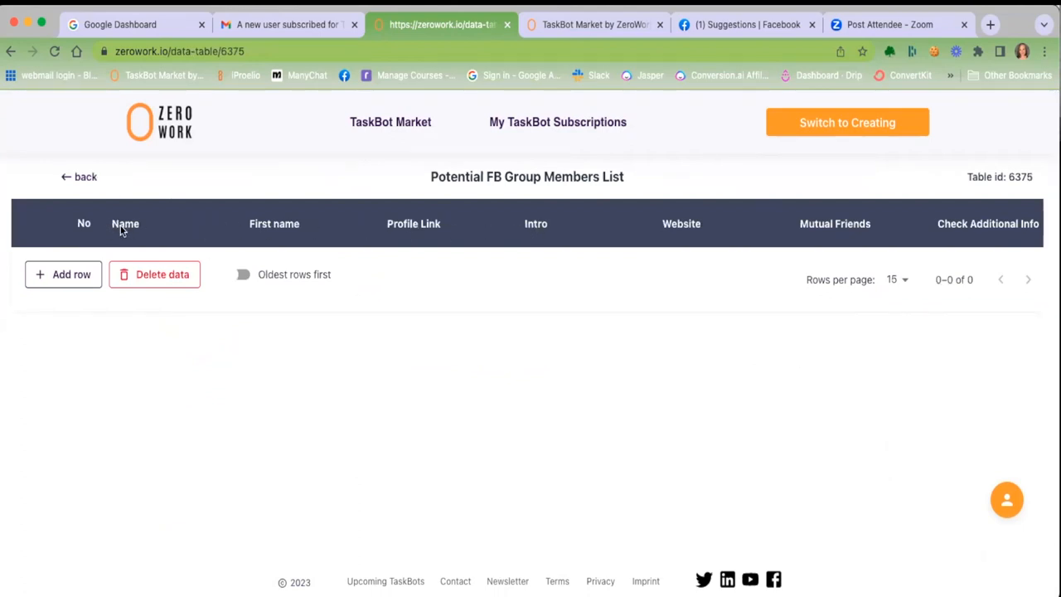
mouse_move(125, 223)
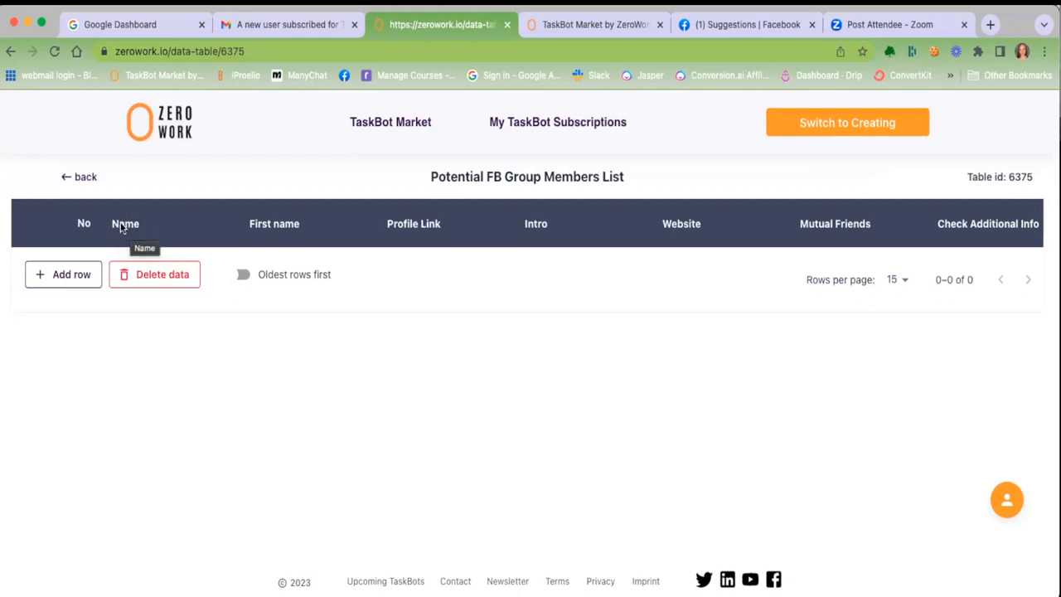
mouse_move(265, 228)
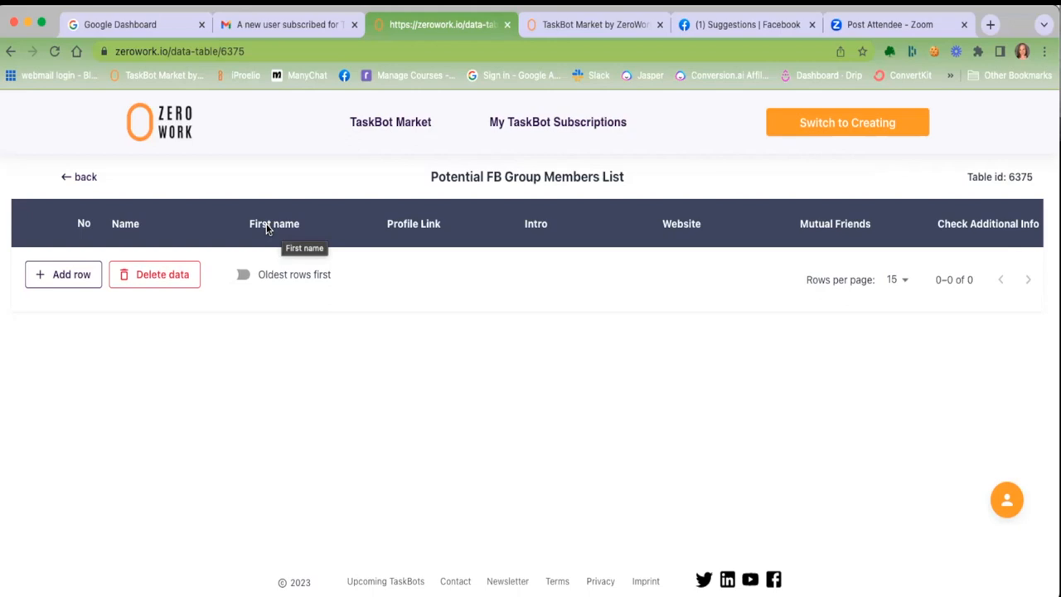
mouse_move(390, 232)
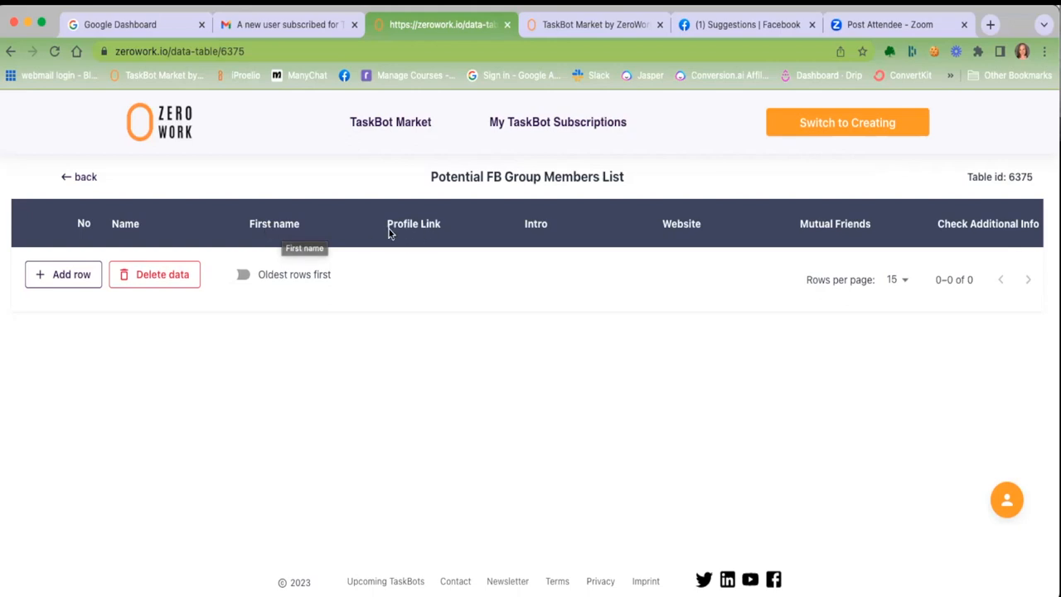
mouse_move(536, 223)
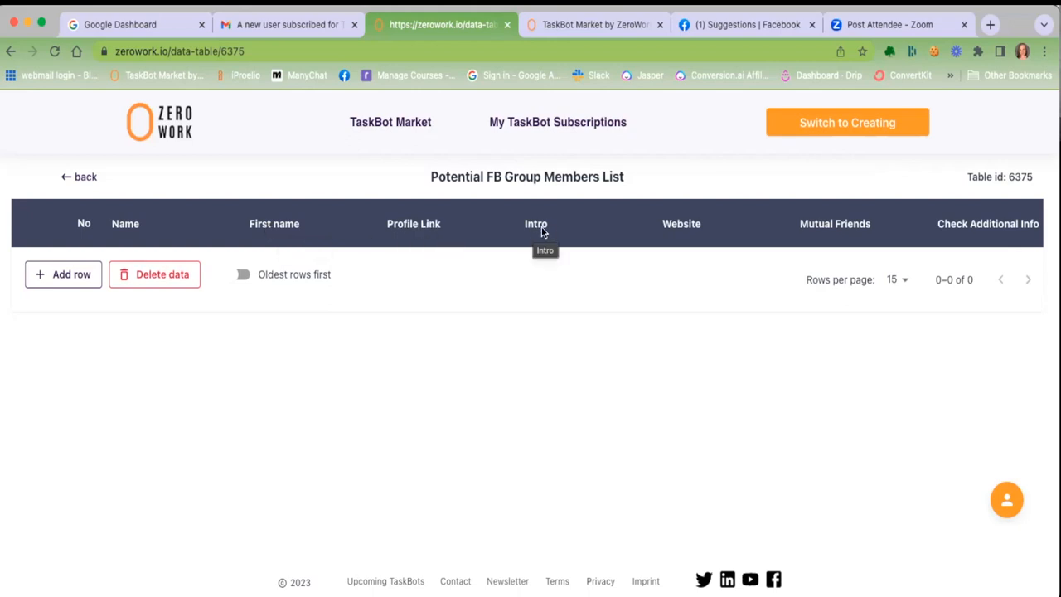
- Preview the first suggested friend's Facebook profile, select their intro text, and return to the table
click(742, 24)
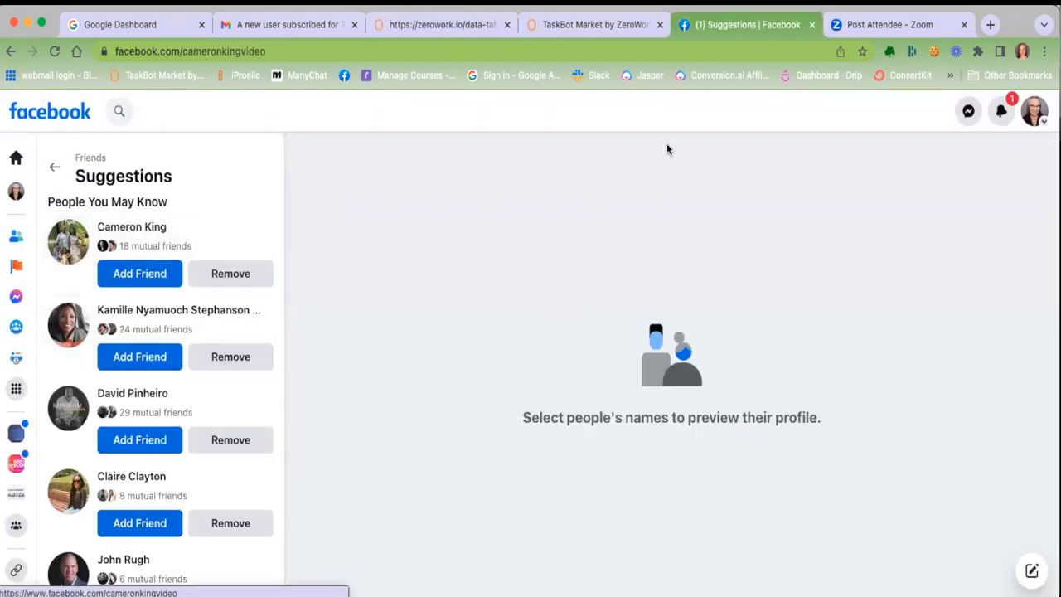
click(132, 227)
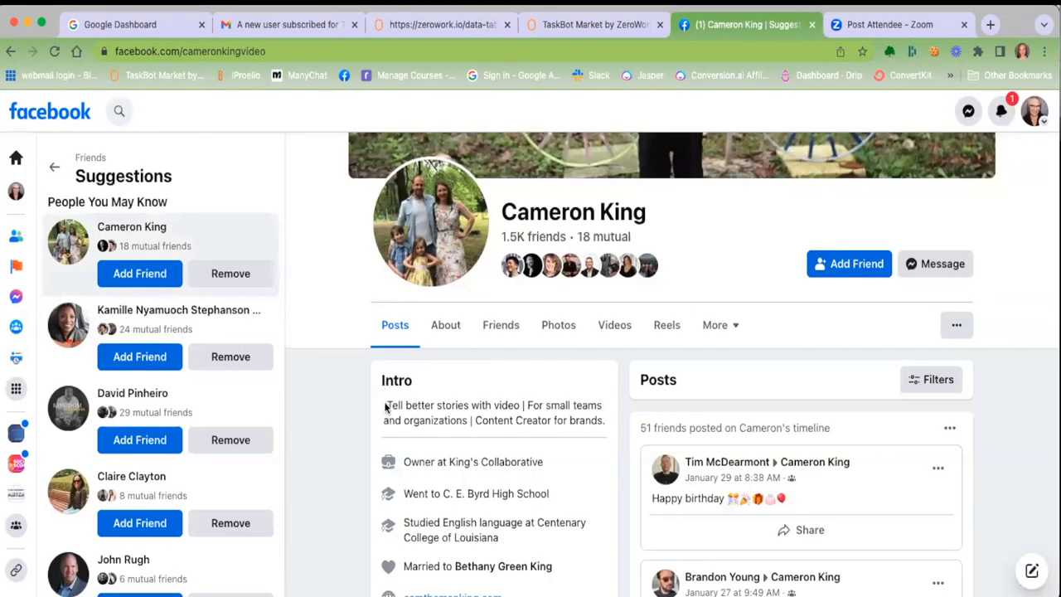
drag(385, 405, 607, 425)
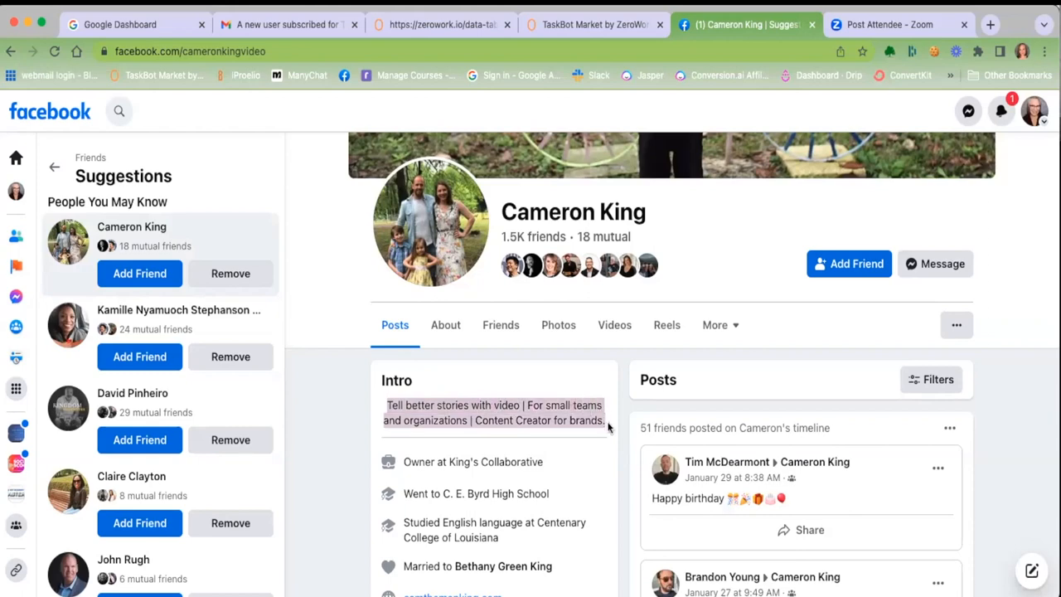
click(439, 24)
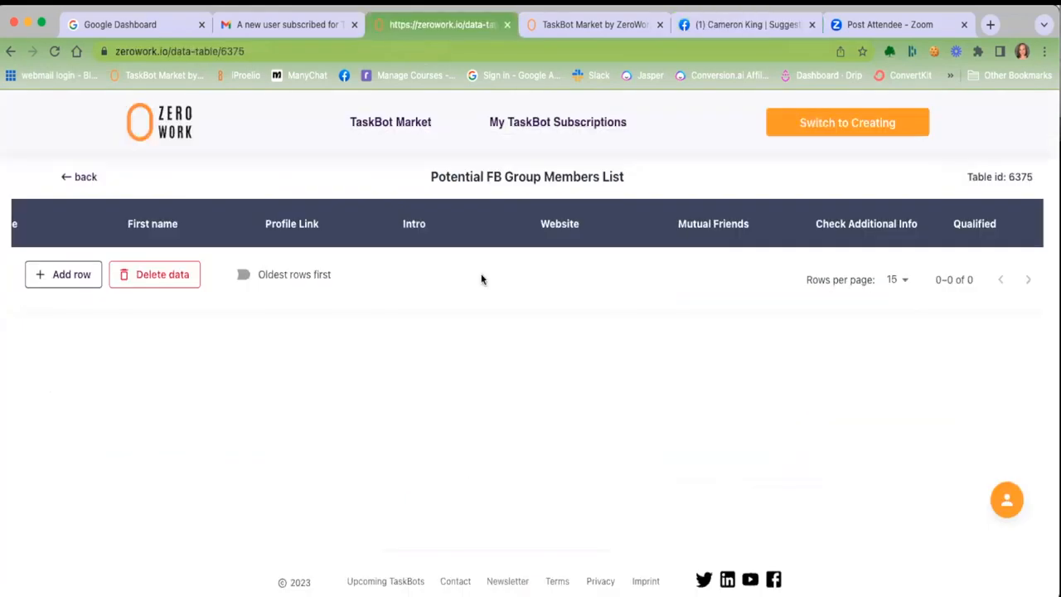
mouse_move(609, 239)
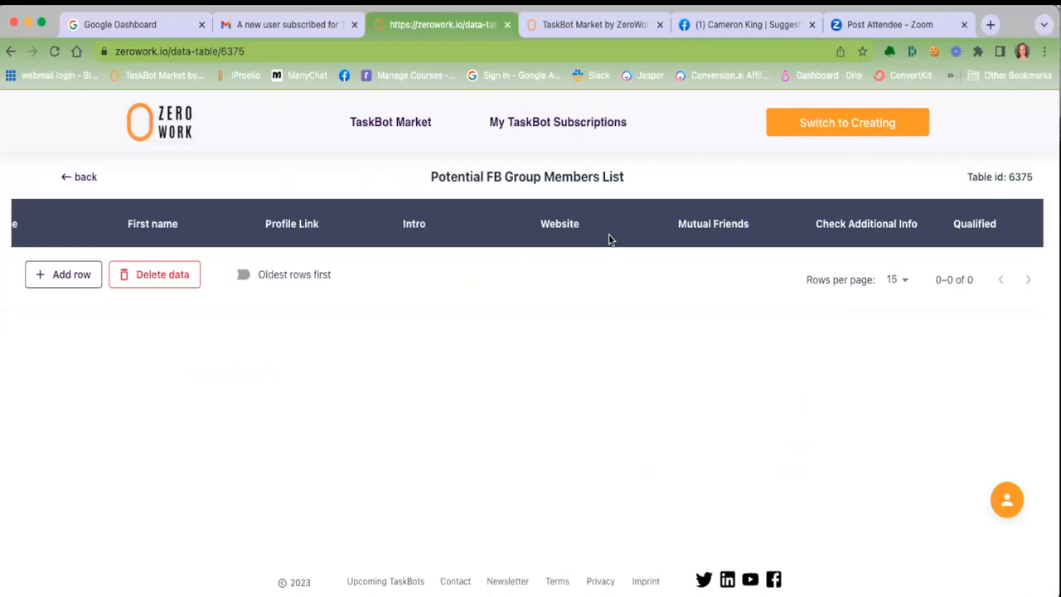
- View the profile's About > Contact and basic info, including website, then return to ZeroWork
click(743, 24)
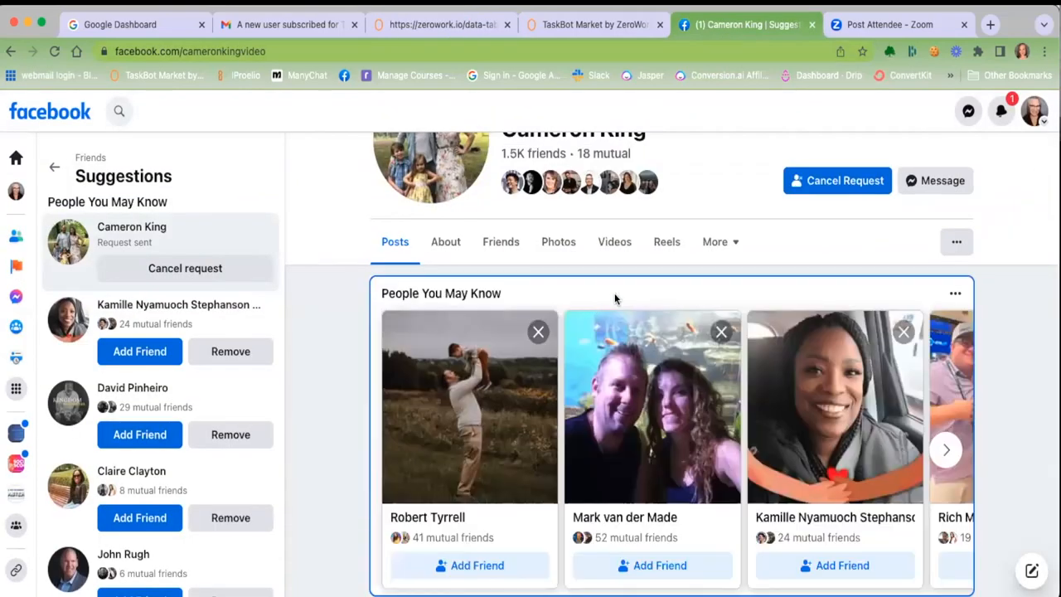
scroll(down, 3)
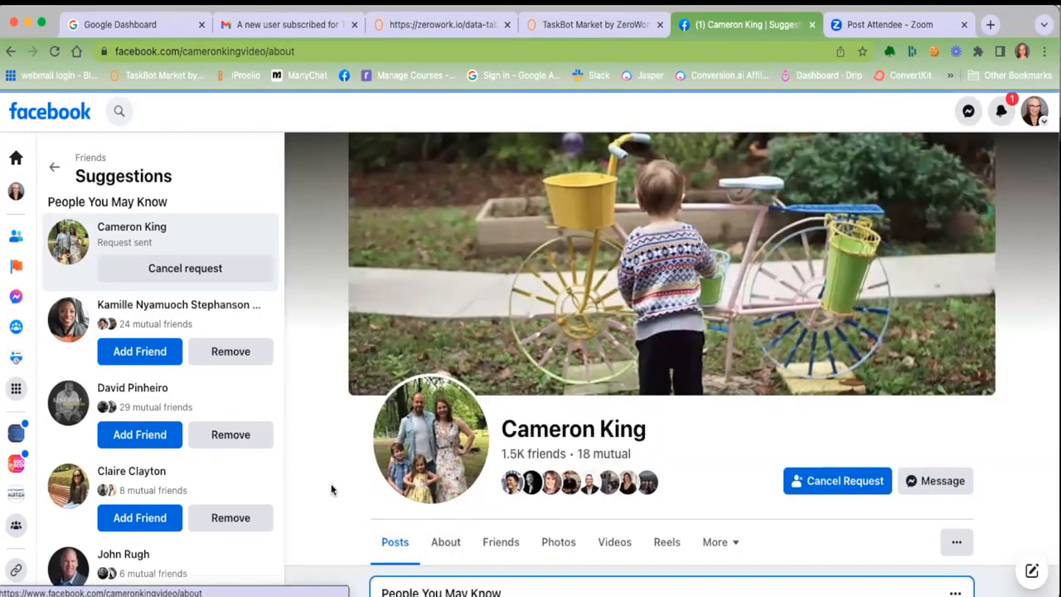
scroll(down, 3)
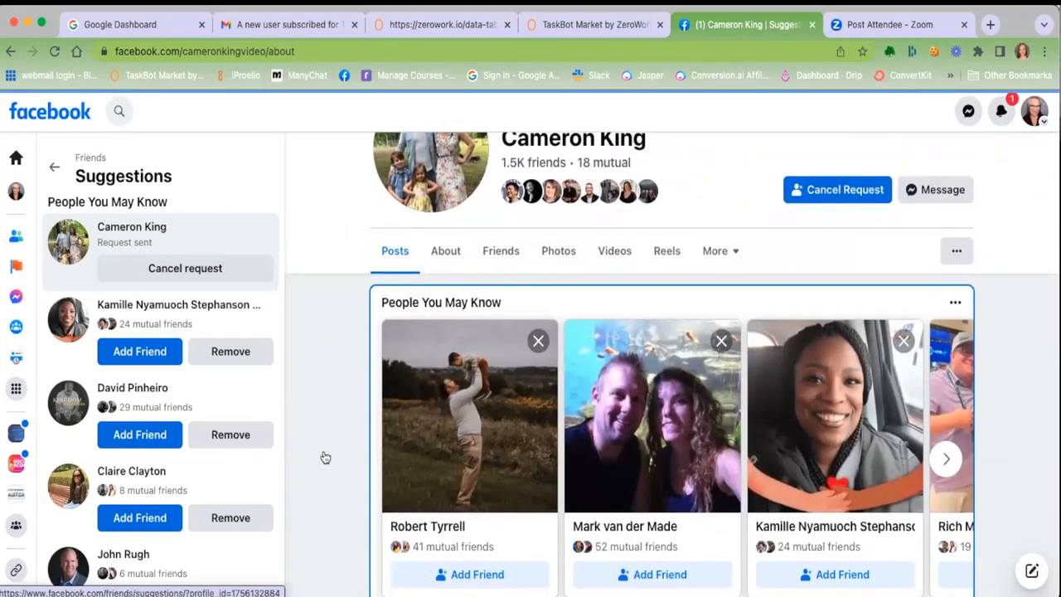
click(446, 250)
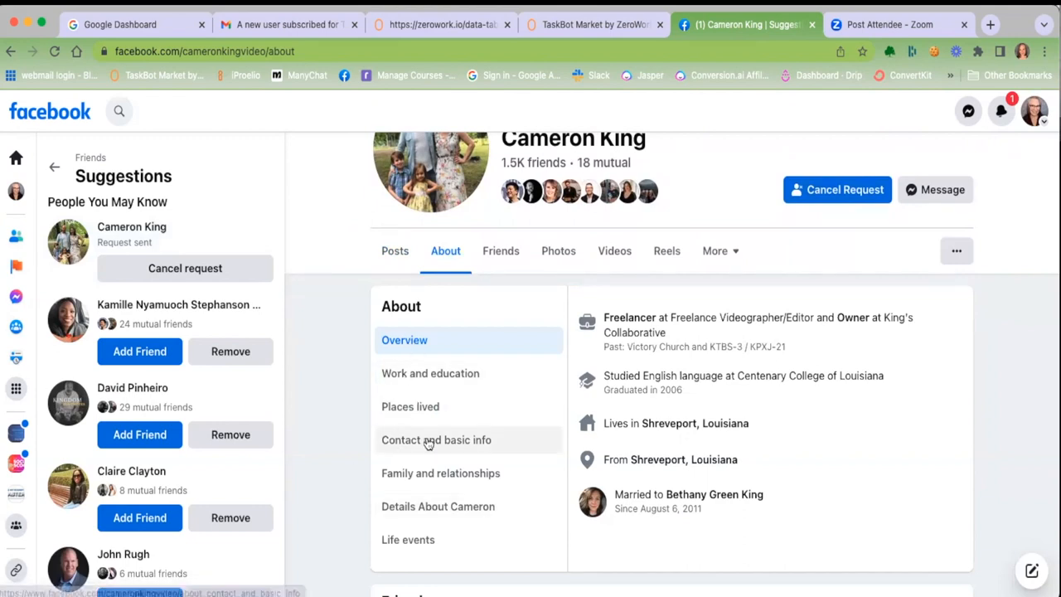
click(436, 439)
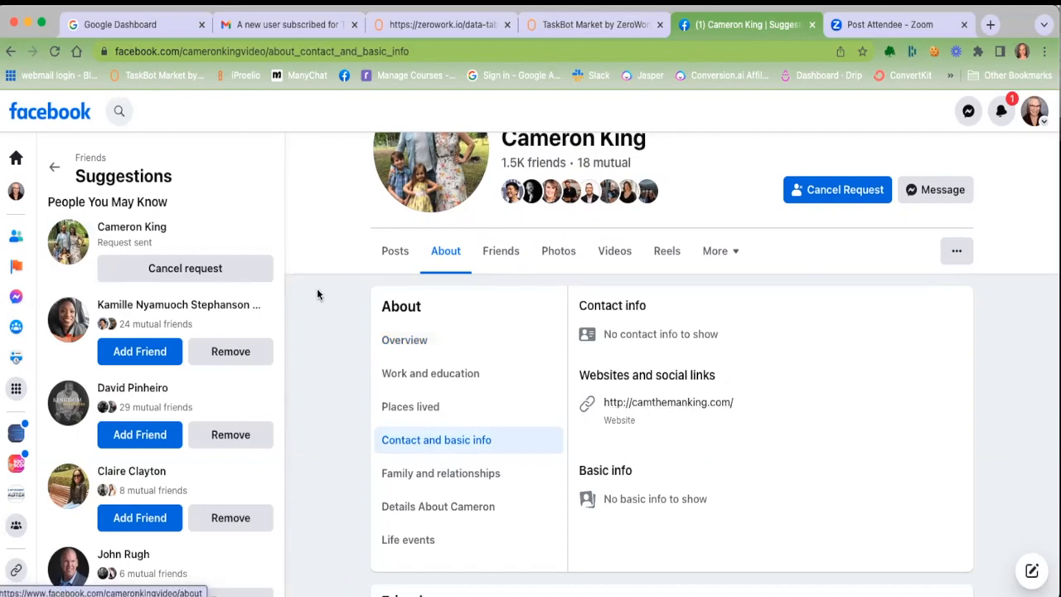
click(440, 24)
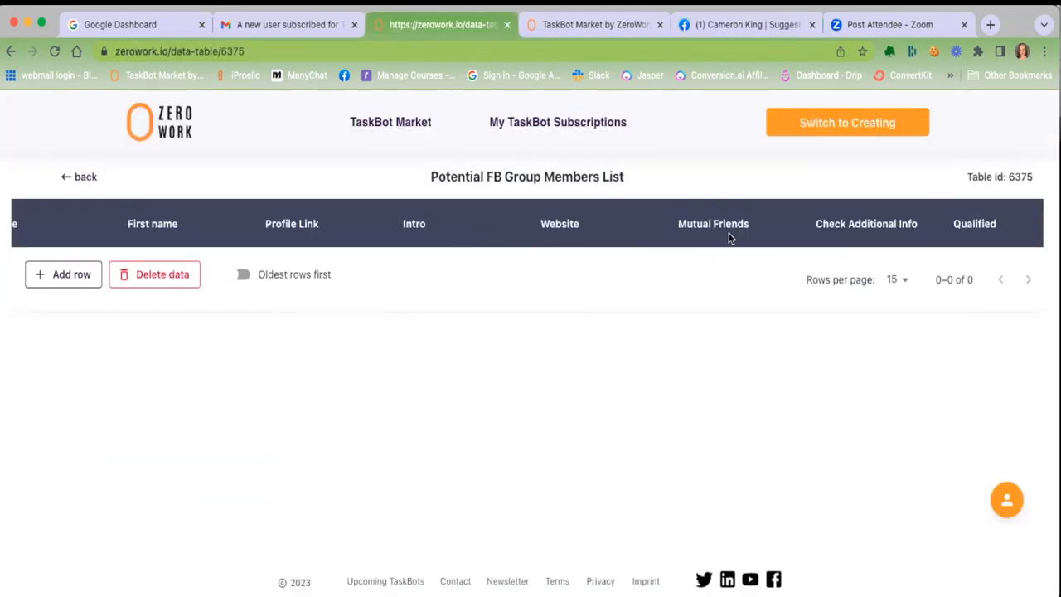
mouse_move(713, 223)
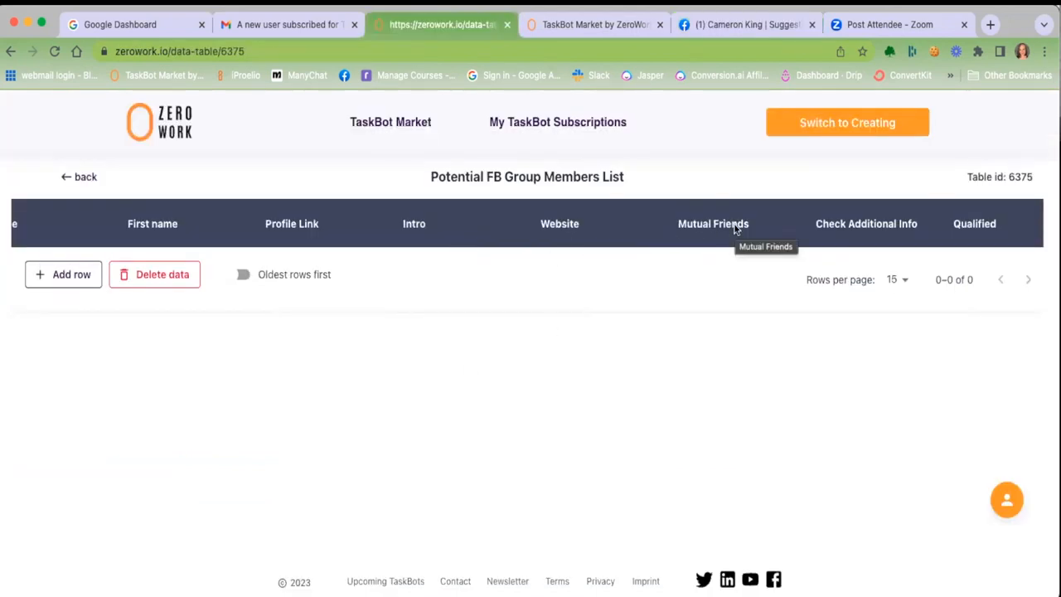
scroll(right, 3)
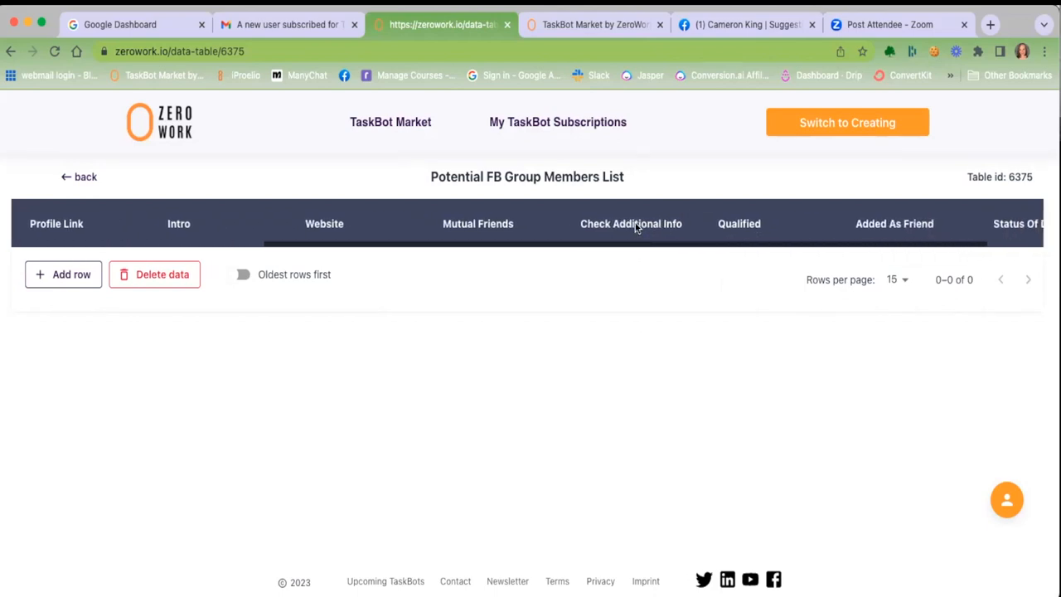
mouse_move(631, 223)
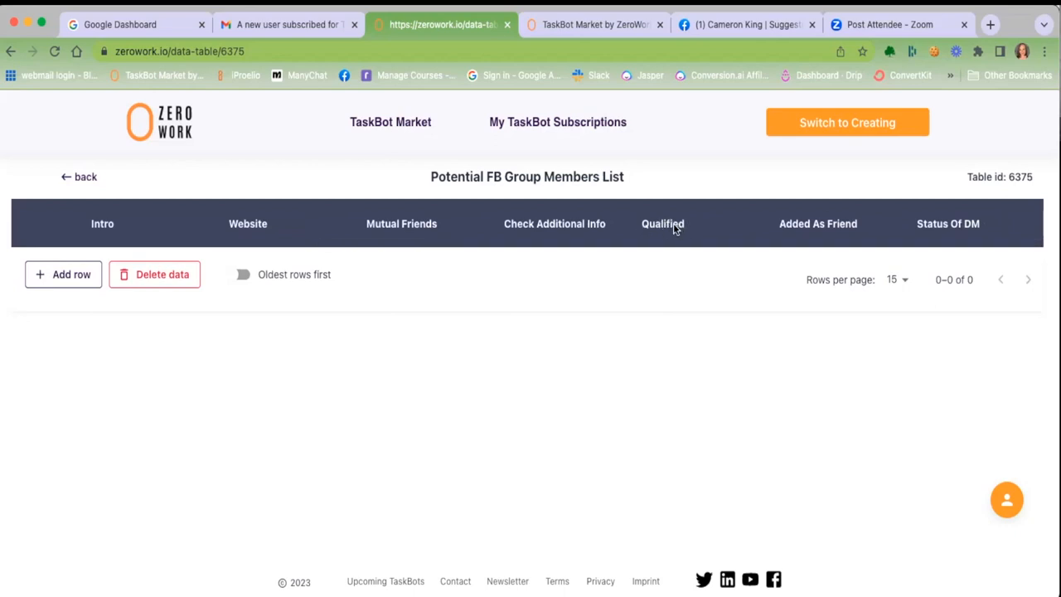
mouse_move(662, 224)
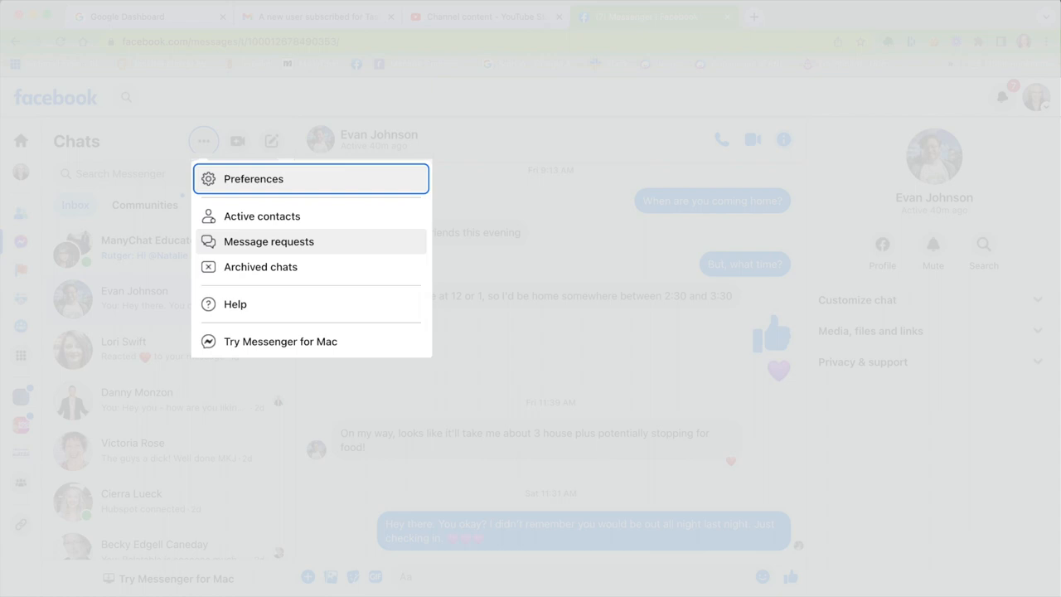
- Return from the members table to the TaskBot's Enter data page with profile and DM counts
click(442, 24)
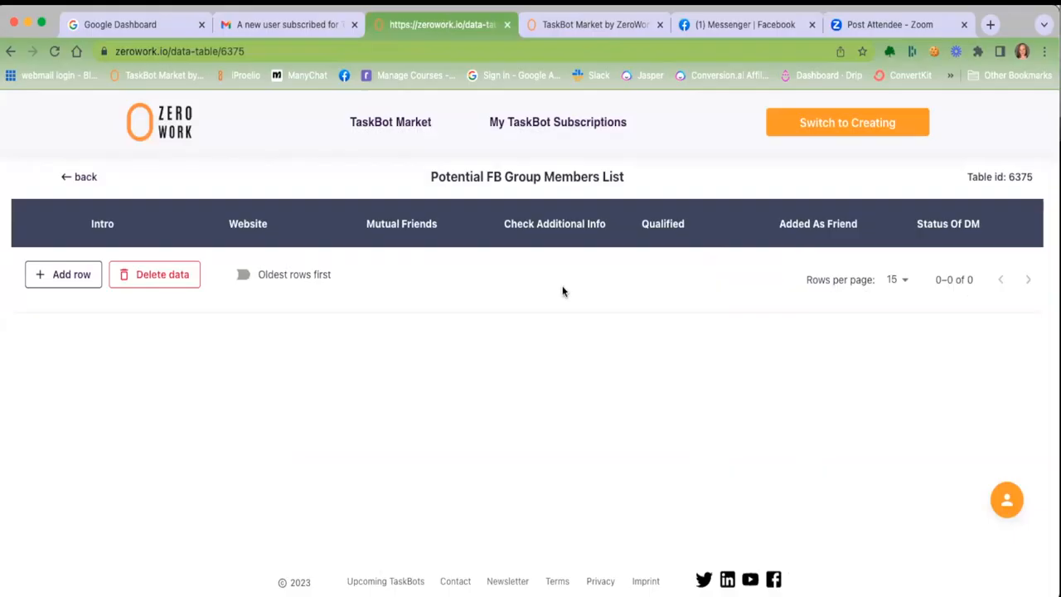
mouse_move(818, 224)
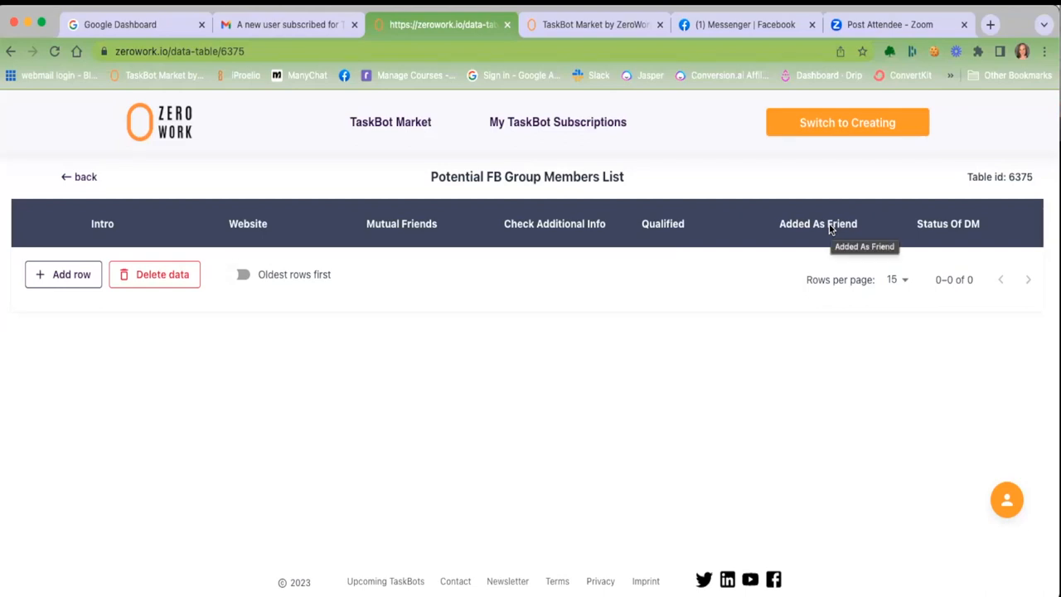
mouse_move(947, 224)
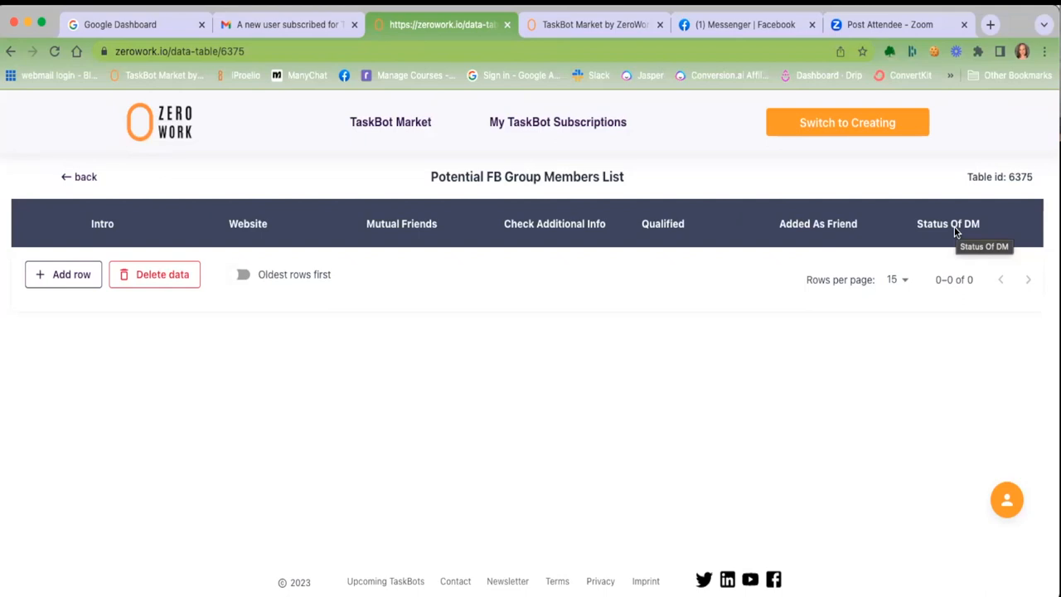
mouse_move(961, 240)
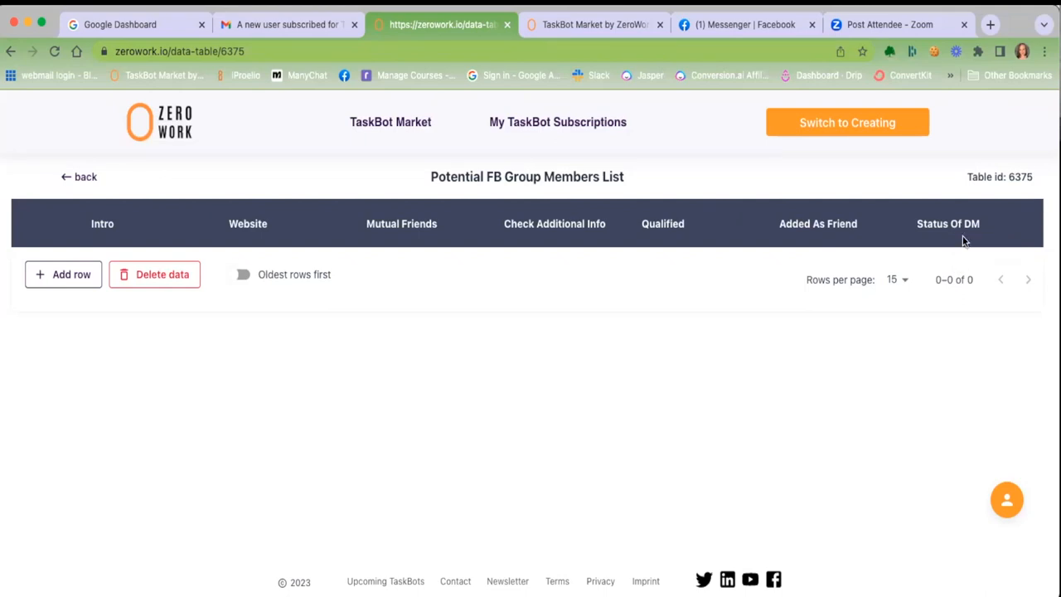
mouse_move(957, 230)
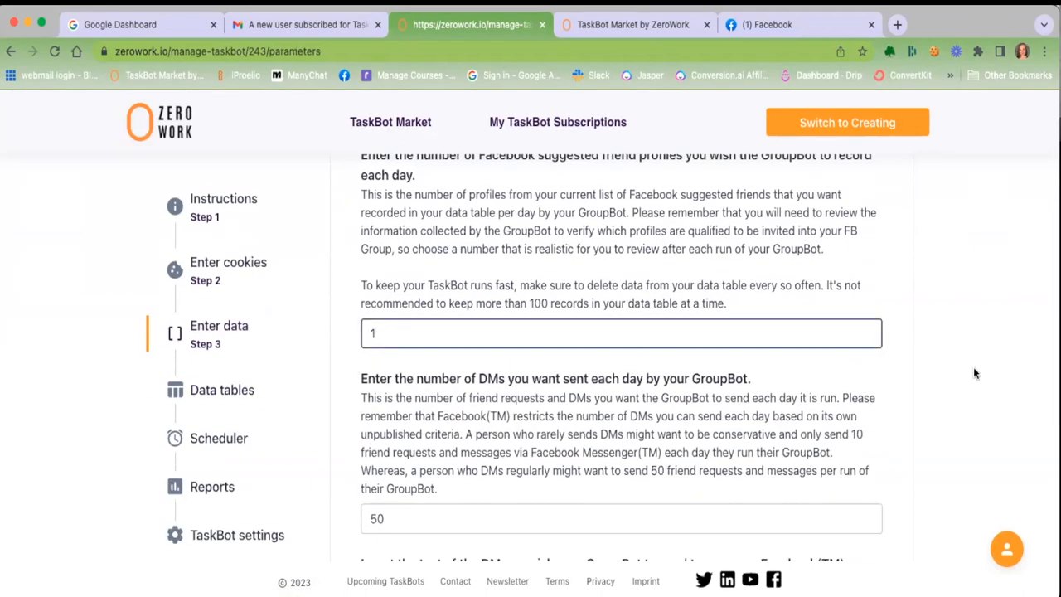
- Scroll the Enter data form and open the Data tables overview listing both tables
scroll(down, 3)
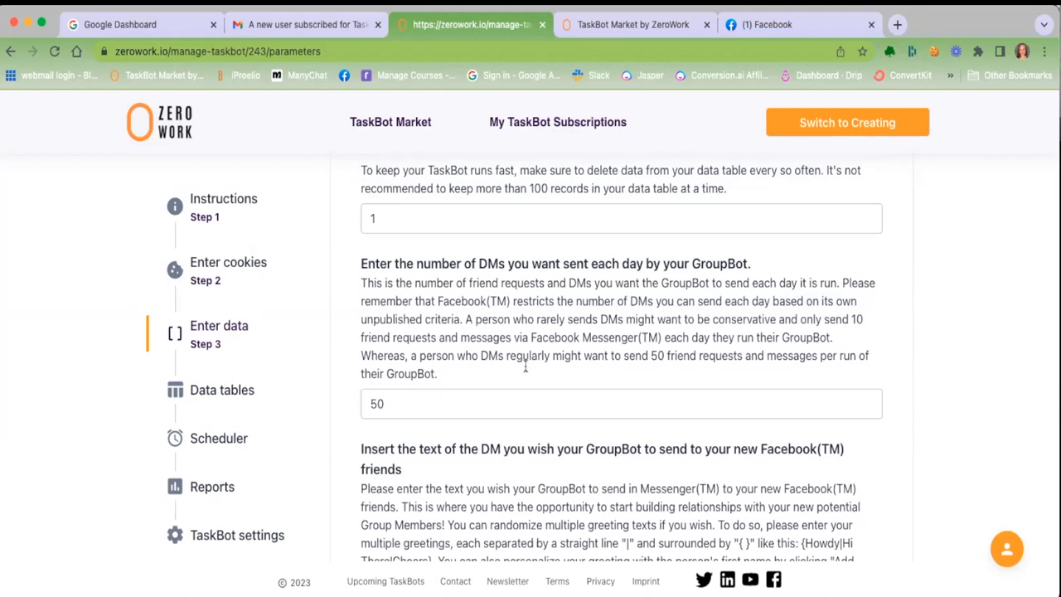
mouse_move(626, 318)
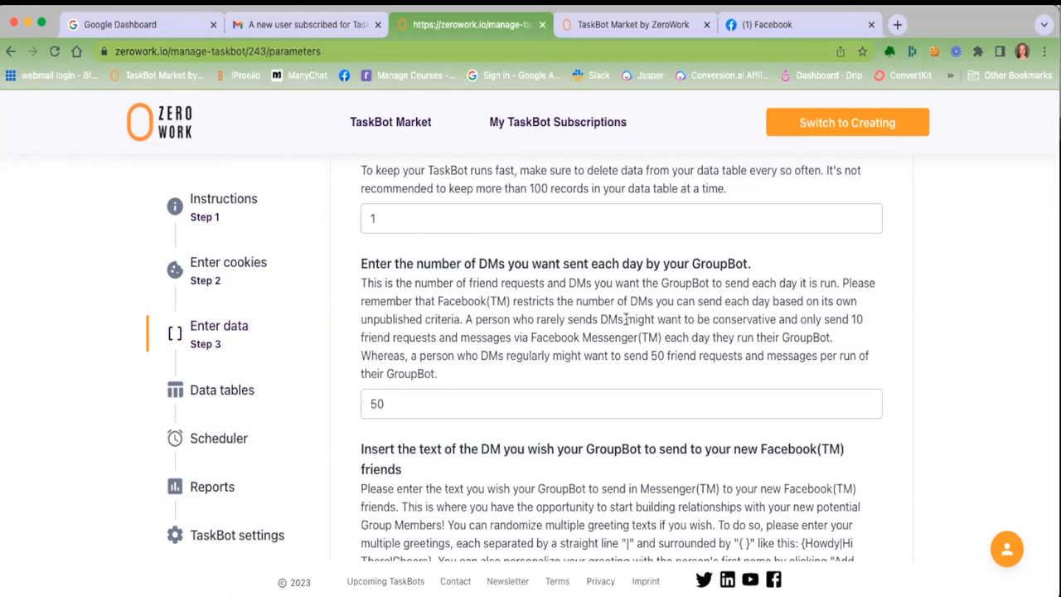
mouse_move(512, 314)
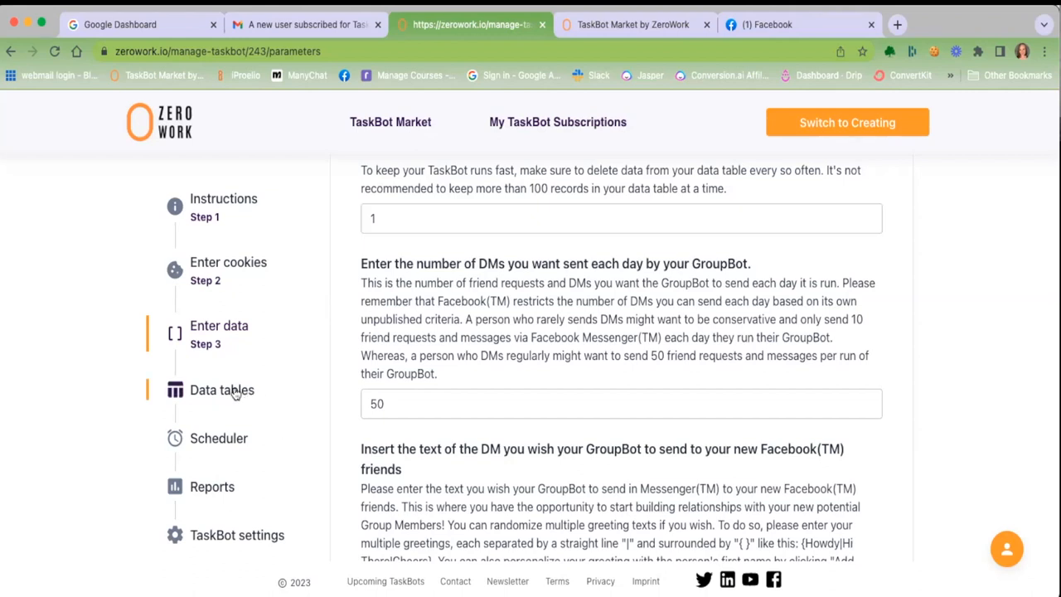
click(222, 389)
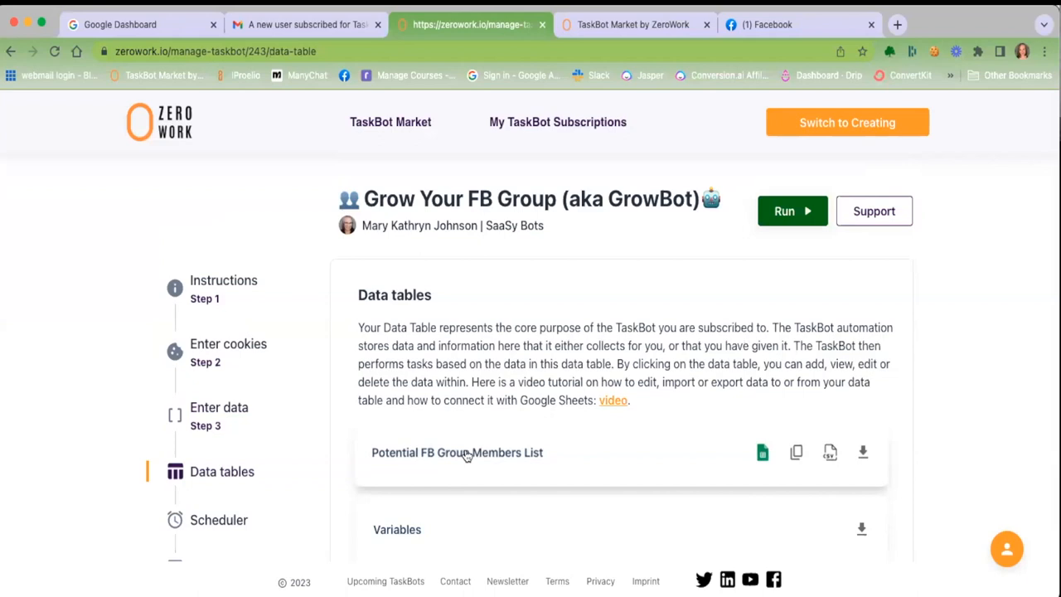
- Open the Potential FB Group Members List table and scroll right through its columns
click(457, 452)
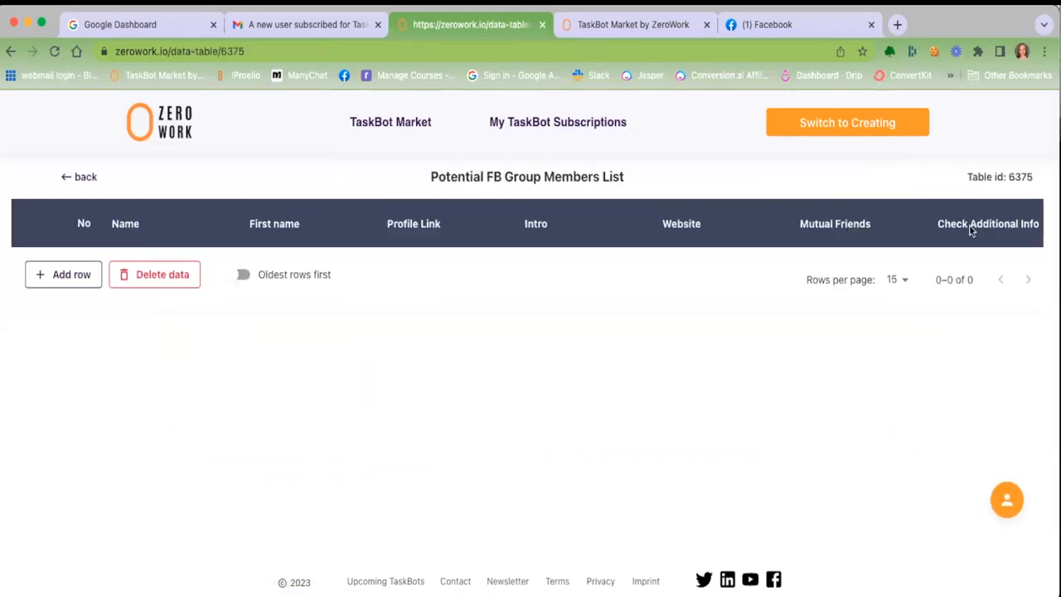
scroll(right, 3)
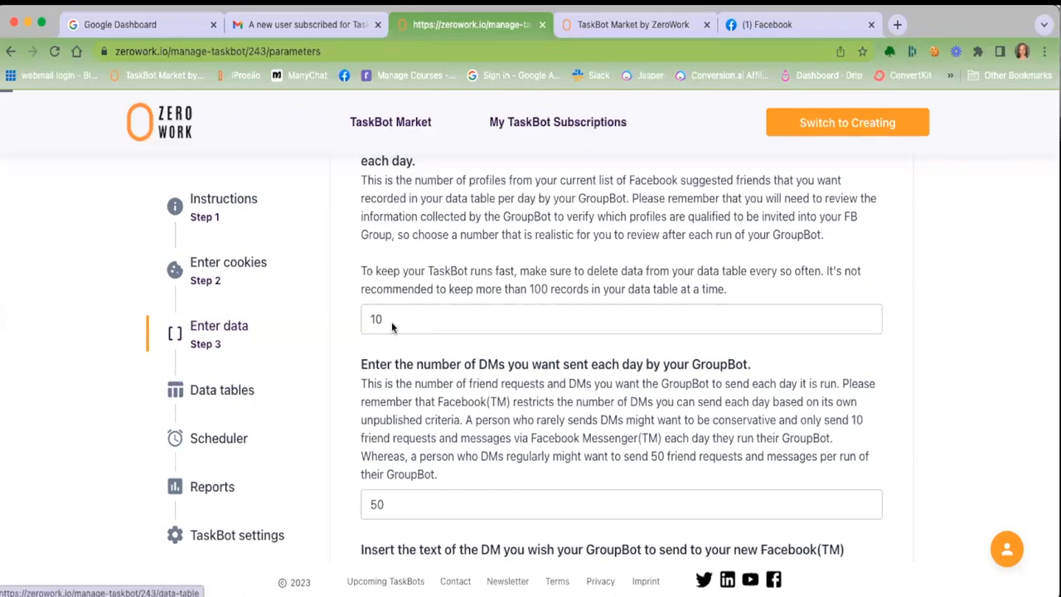
- Reopen Potential FB Group Members List, review columns up to Status Of DM, then return
click(222, 389)
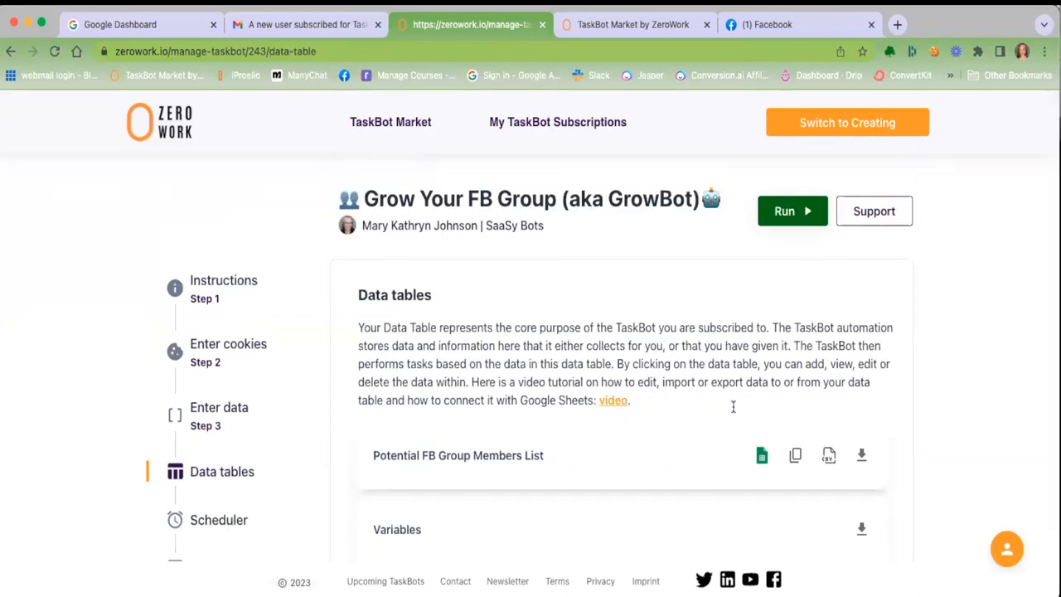
click(457, 455)
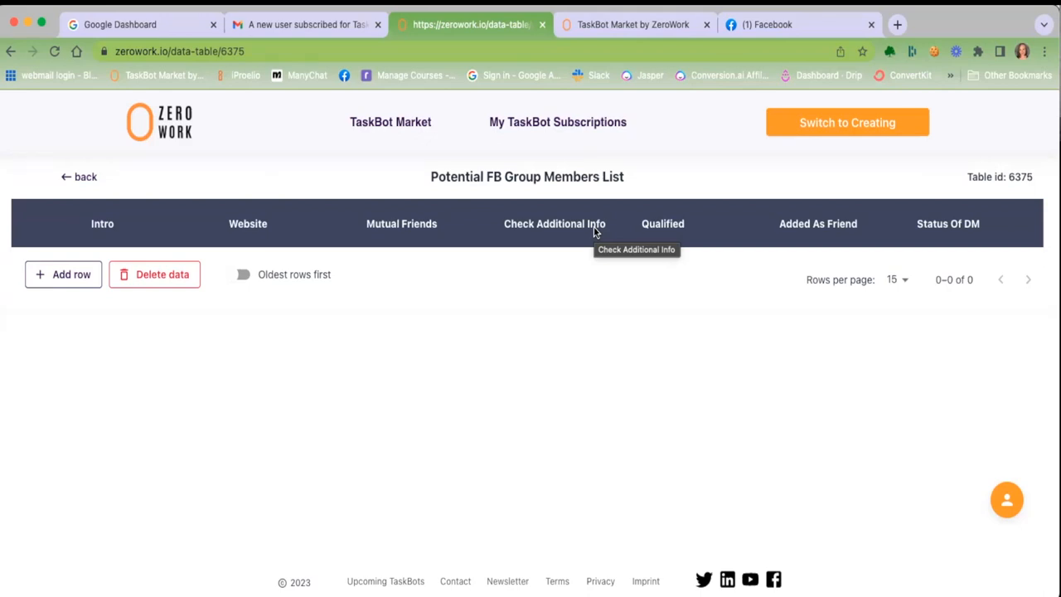
mouse_move(818, 227)
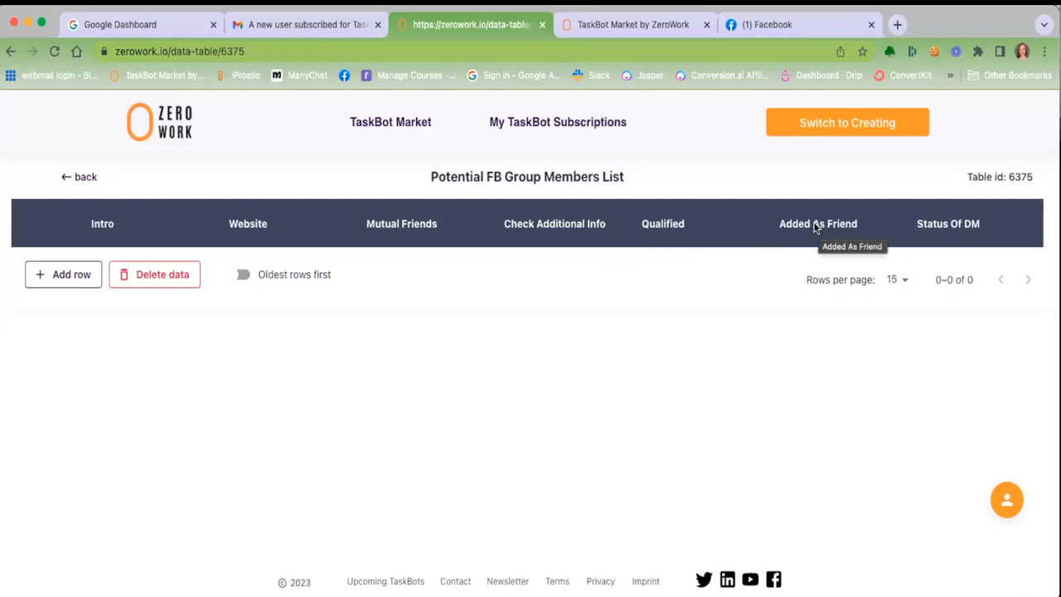
mouse_move(941, 228)
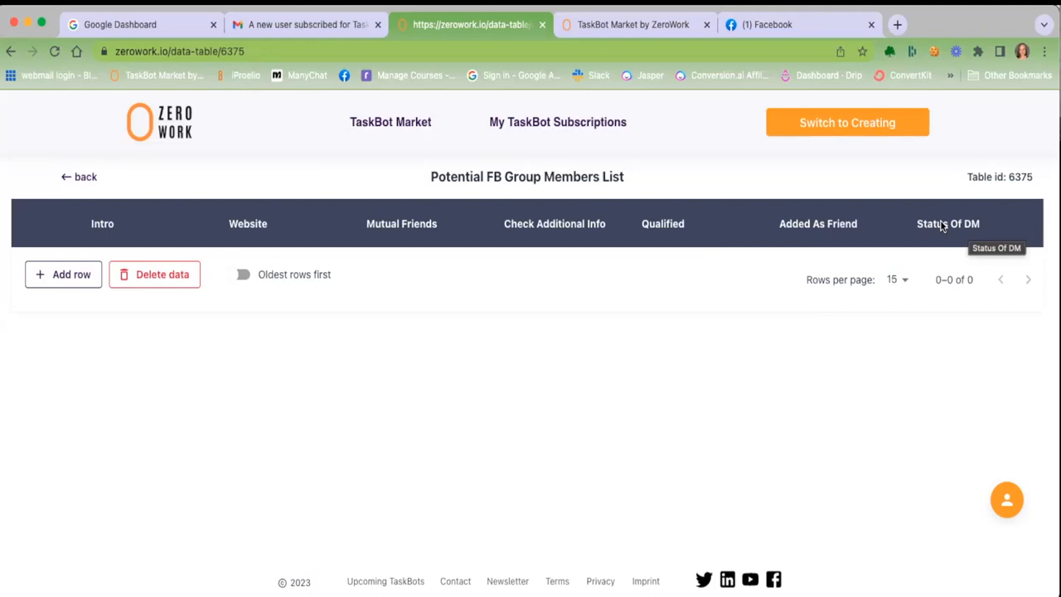
click(78, 177)
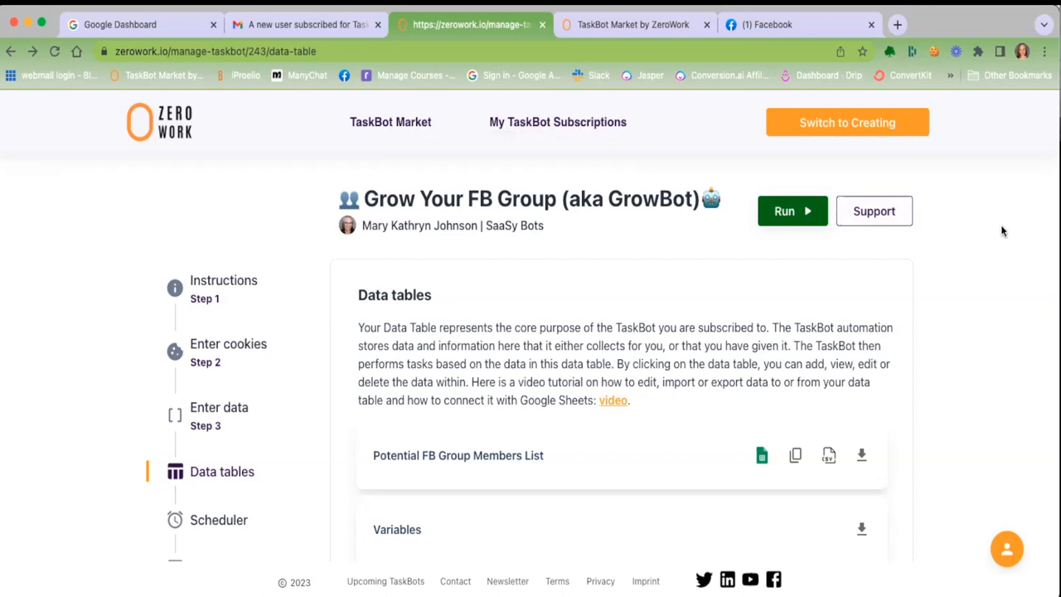
mouse_move(1007, 259)
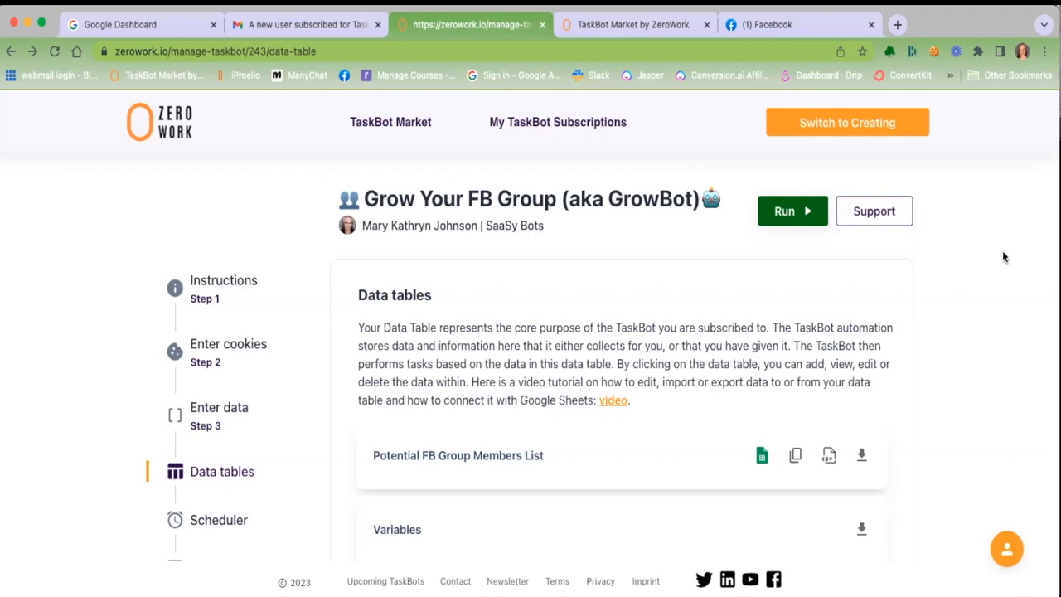
mouse_move(983, 260)
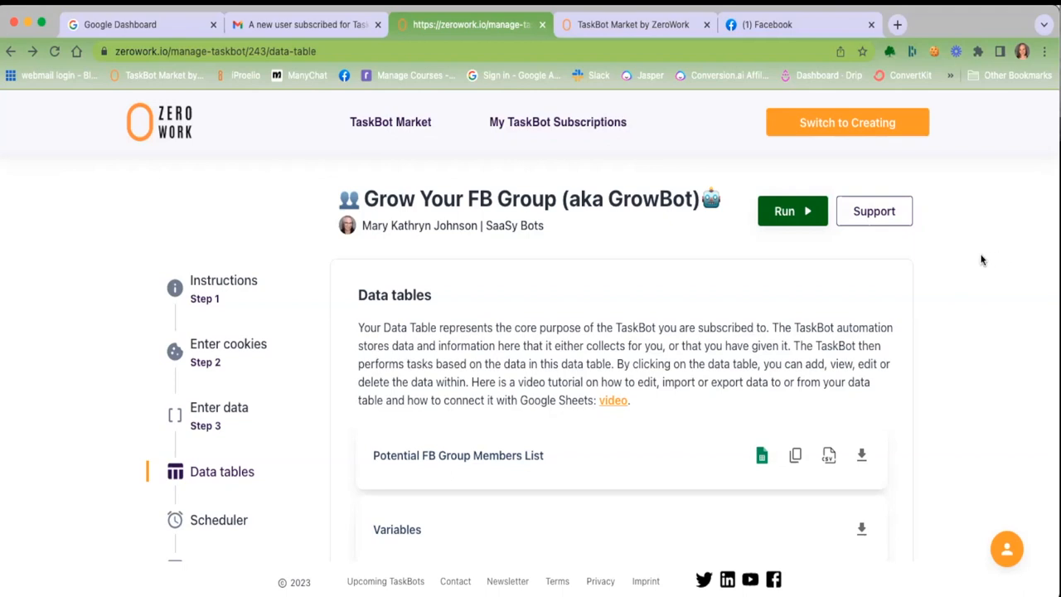